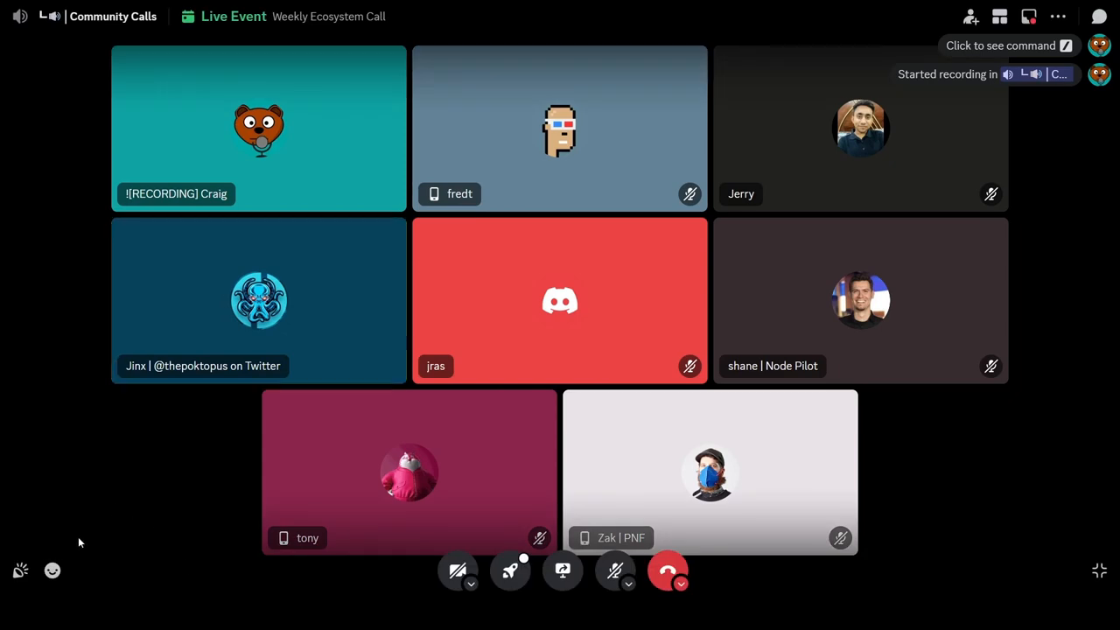
Step: Open the soundboard panel listing Discord sounds like quack, airhorn and golf clap
{"action": "left_click", "coordinate": [20, 570]}
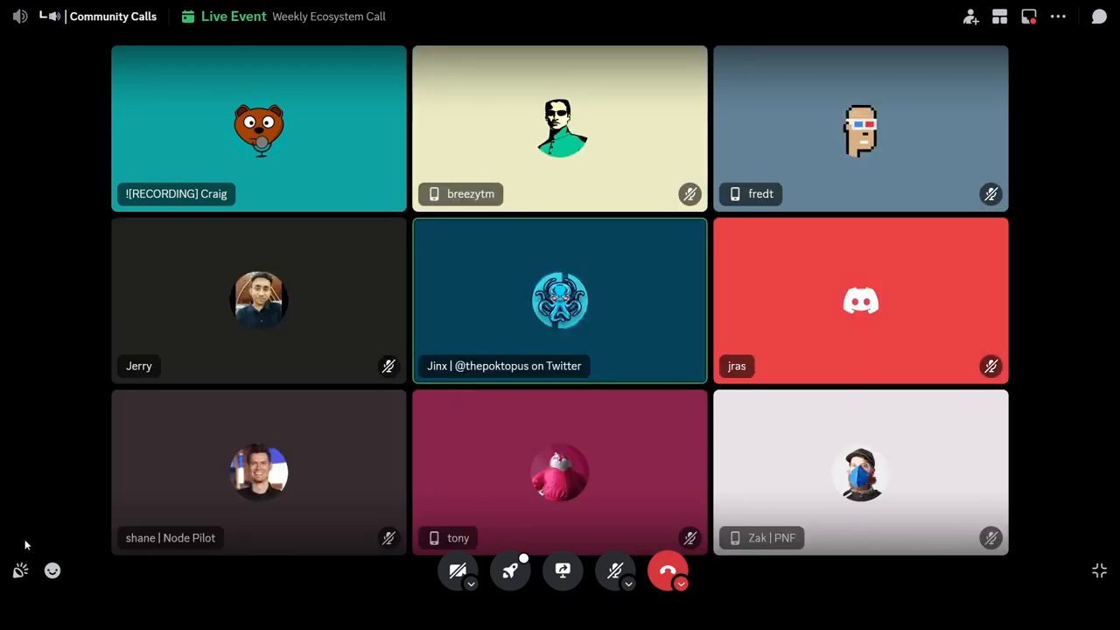
{"action": "left_click", "coordinate": [20, 570]}
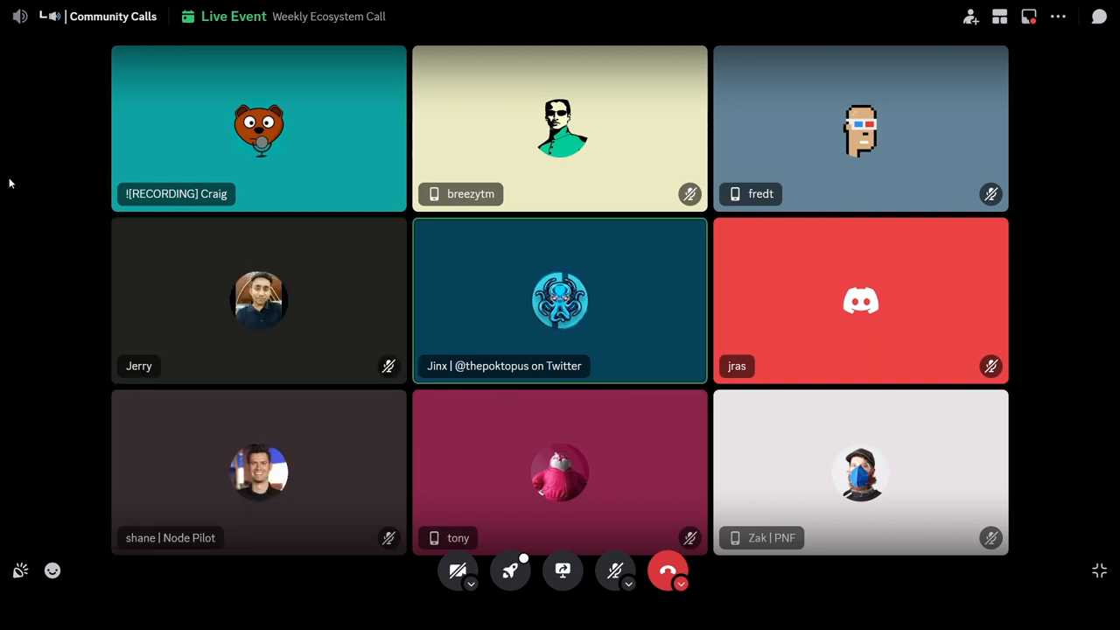
{"action": "mouse_move", "coordinate": [11, 519]}
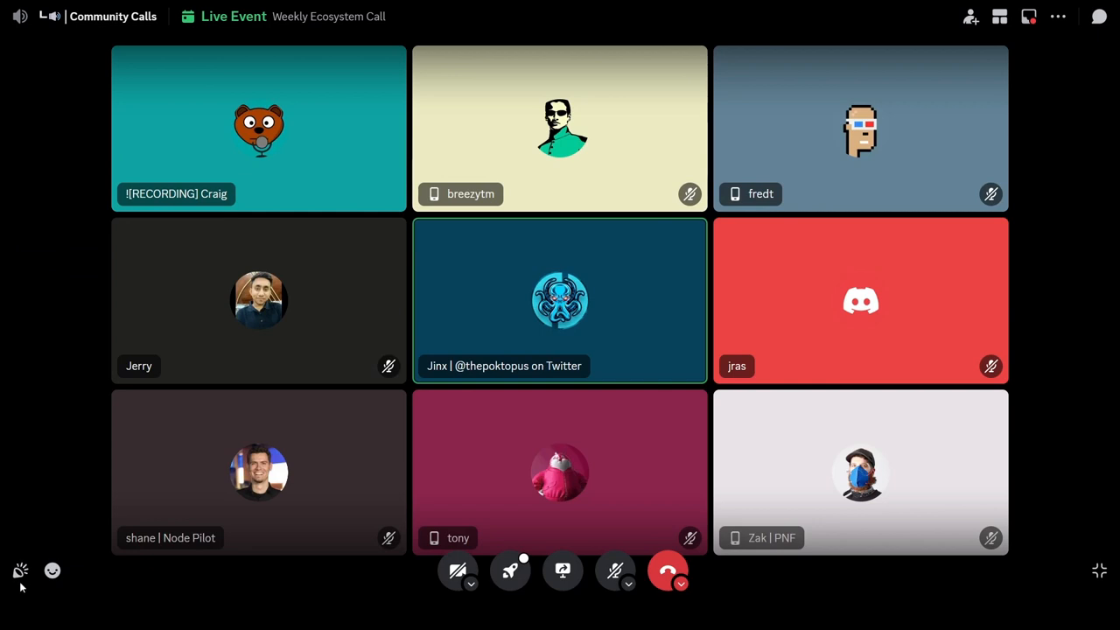
{"action": "left_click", "coordinate": [20, 570]}
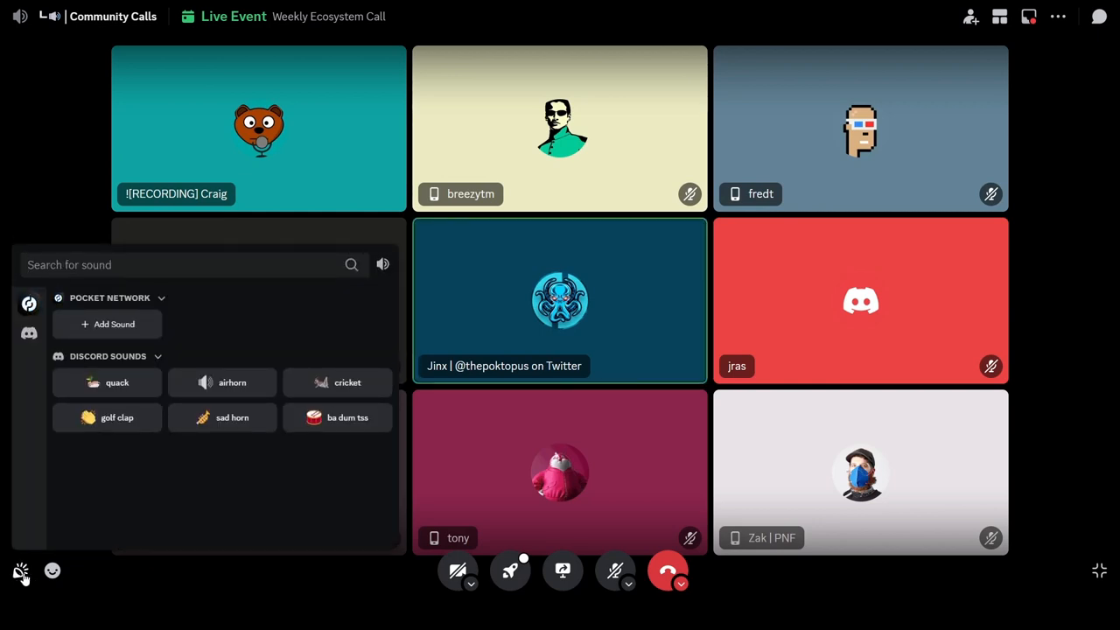
{"action": "left_click", "coordinate": [21, 571]}
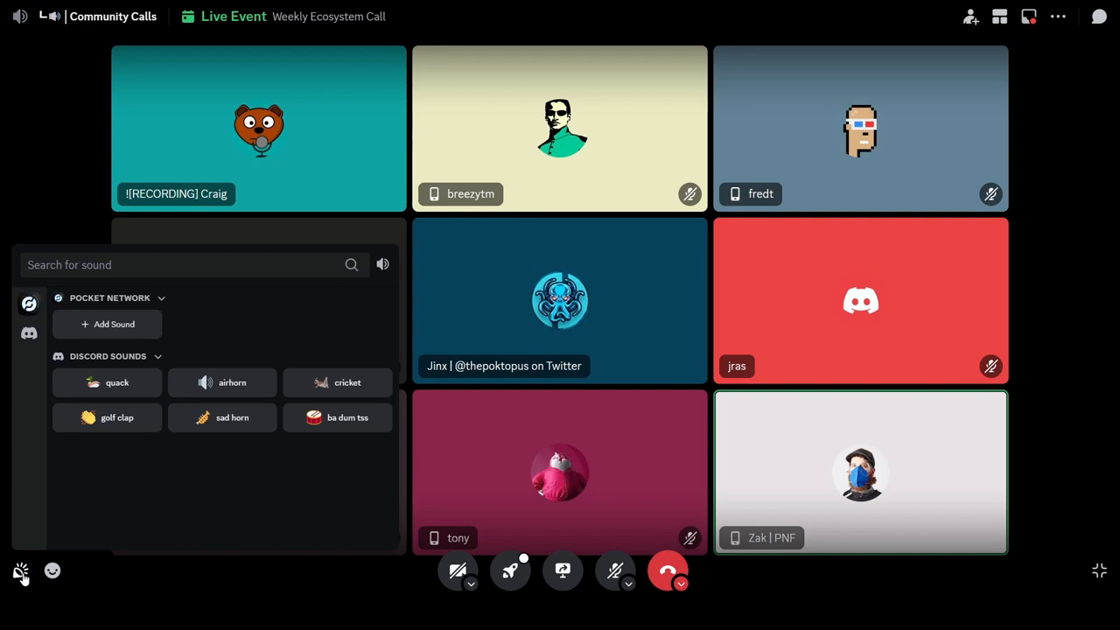
Step: Close the soundboard to reveal the eleven-participant call grid
{"action": "left_click", "coordinate": [21, 570]}
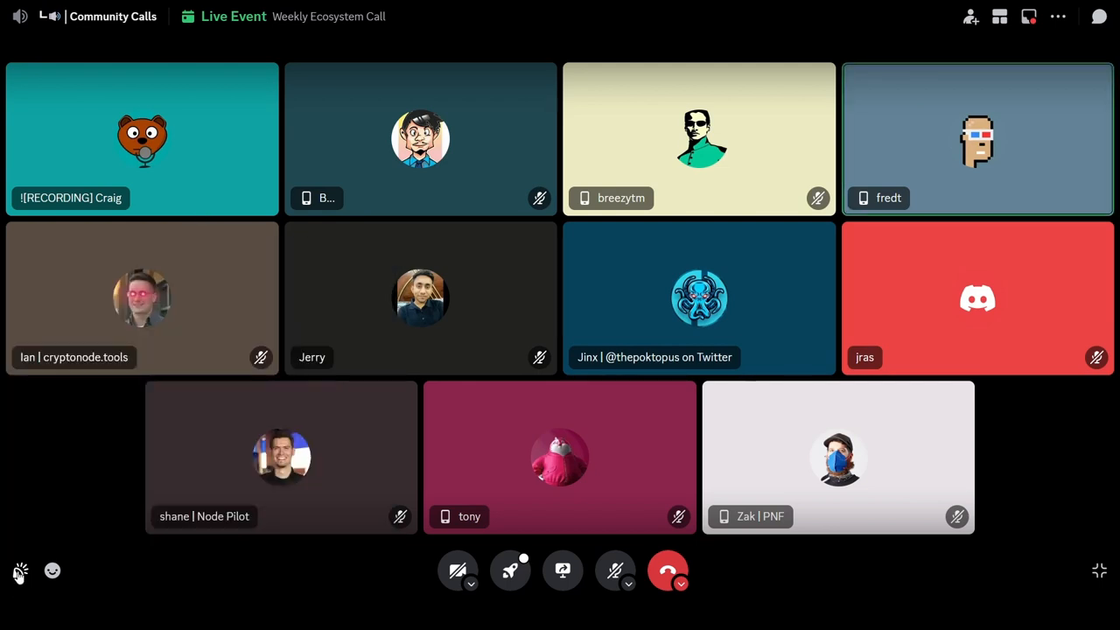
{"action": "left_click", "coordinate": [52, 571]}
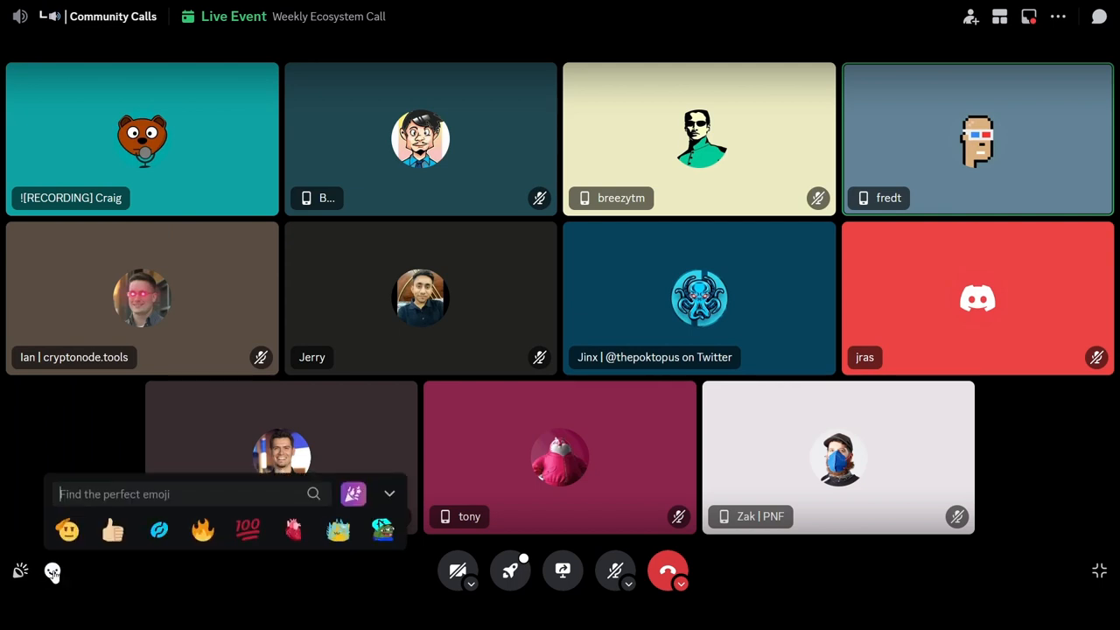
{"action": "left_click", "coordinate": [53, 571]}
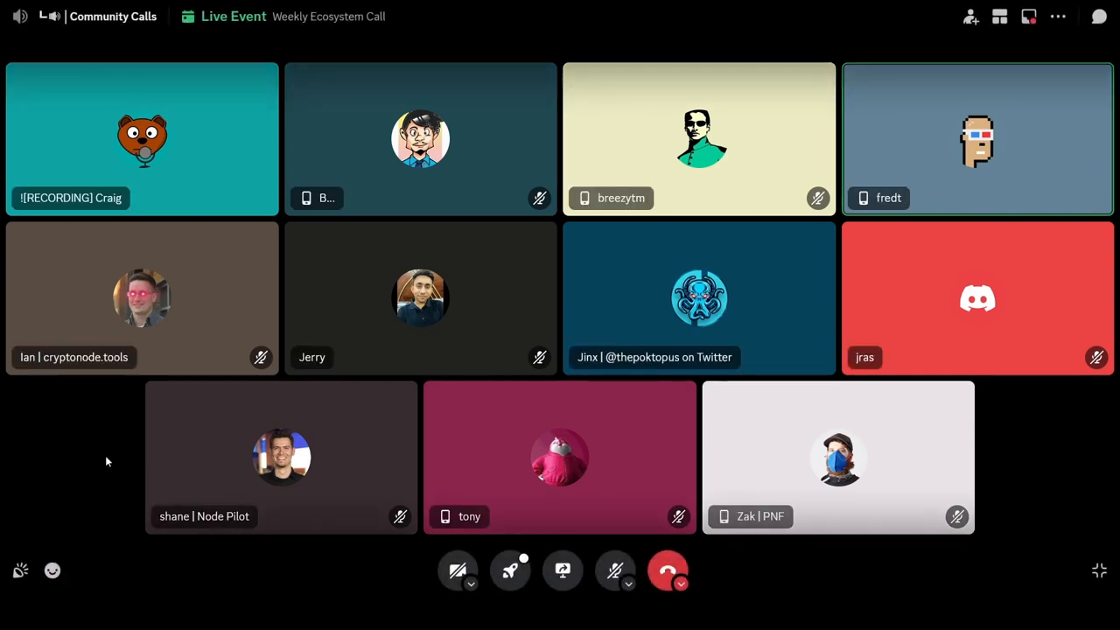
{"action": "mouse_move", "coordinate": [114, 433]}
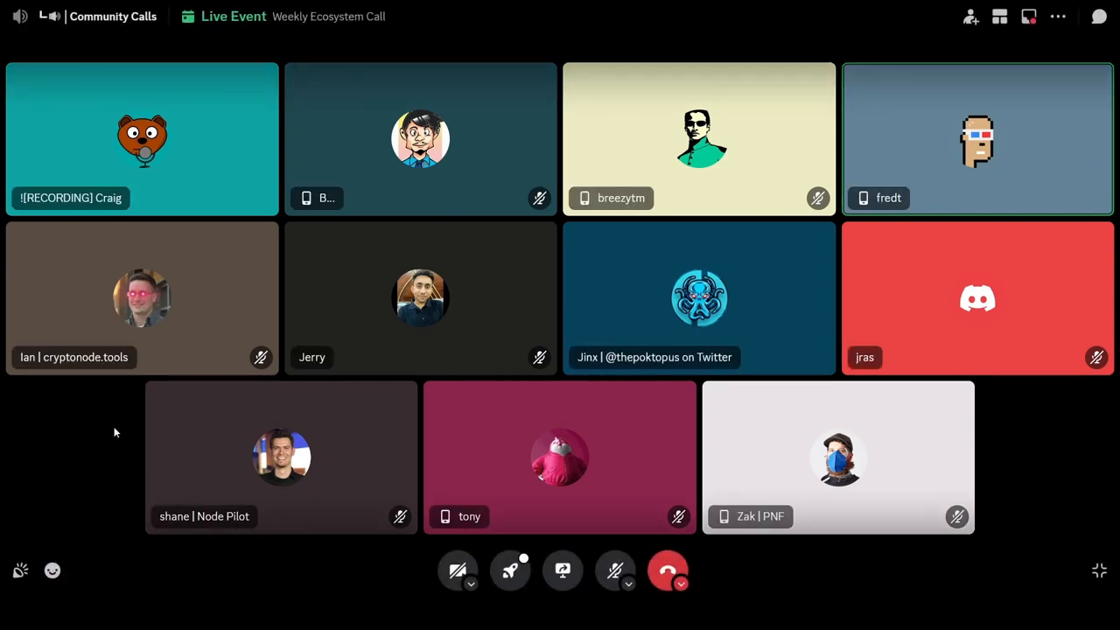
{"action": "left_click", "coordinate": [1099, 571]}
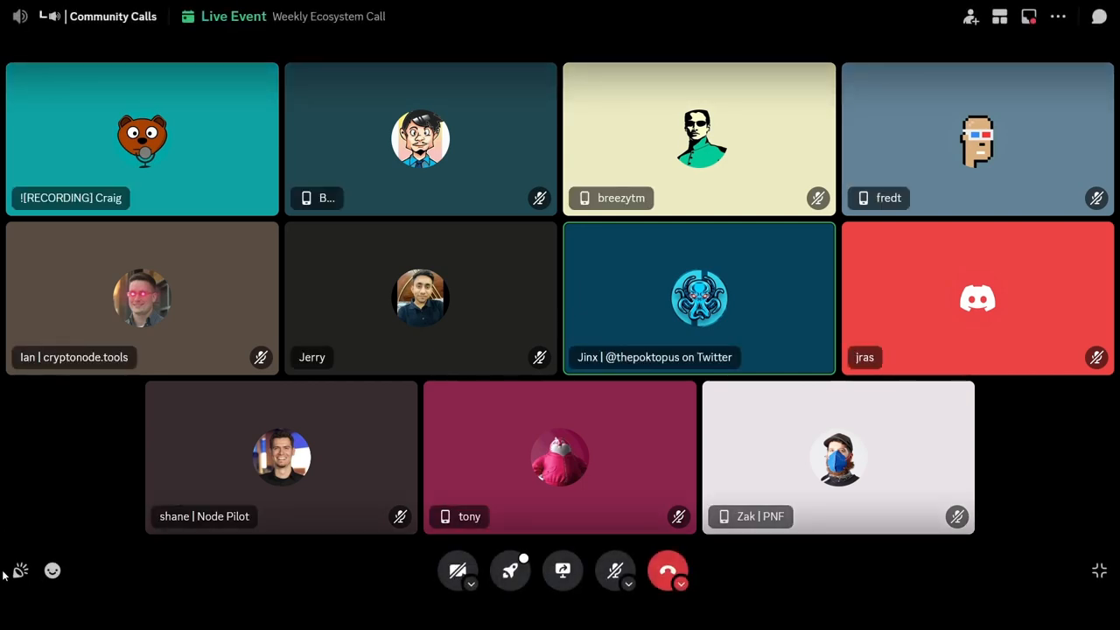
{"action": "left_click", "coordinate": [52, 570]}
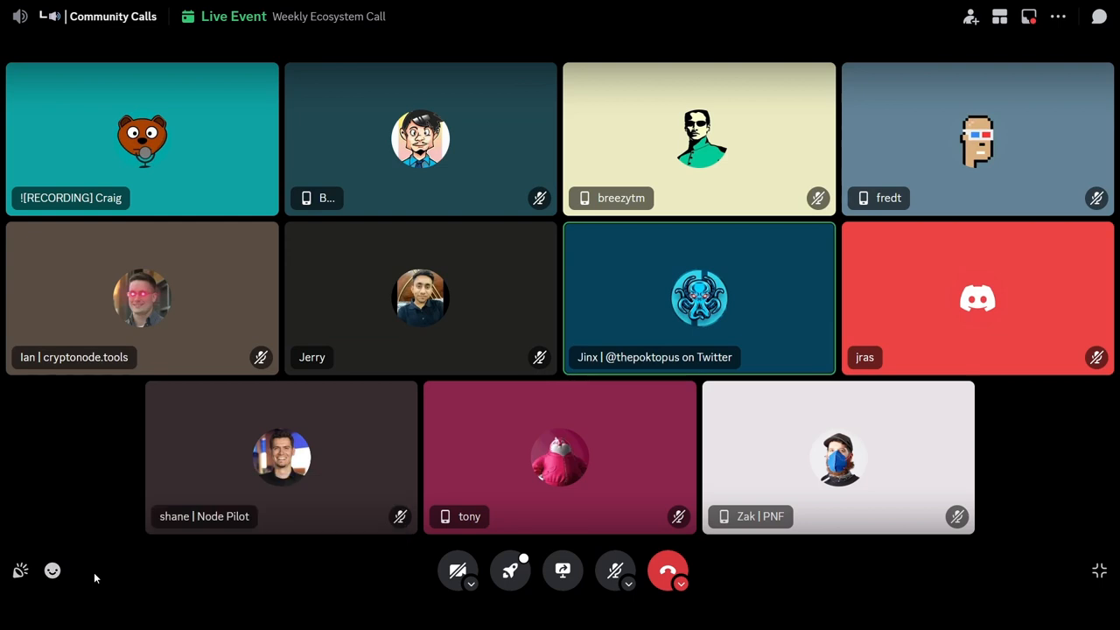
{"action": "left_click", "coordinate": [1099, 570]}
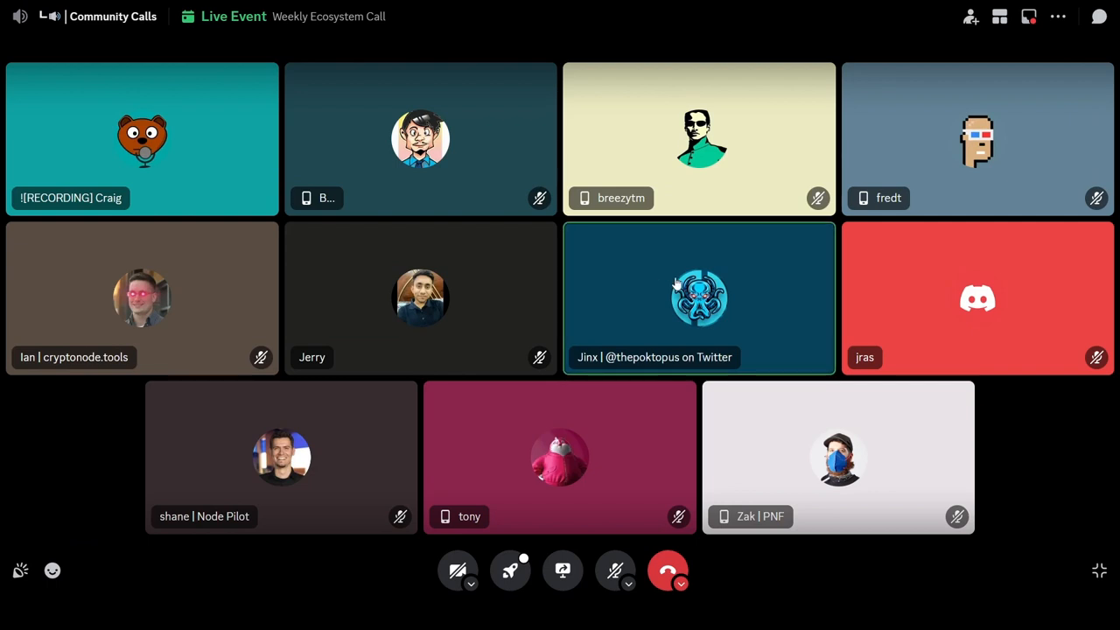
{"action": "mouse_move", "coordinate": [764, 256]}
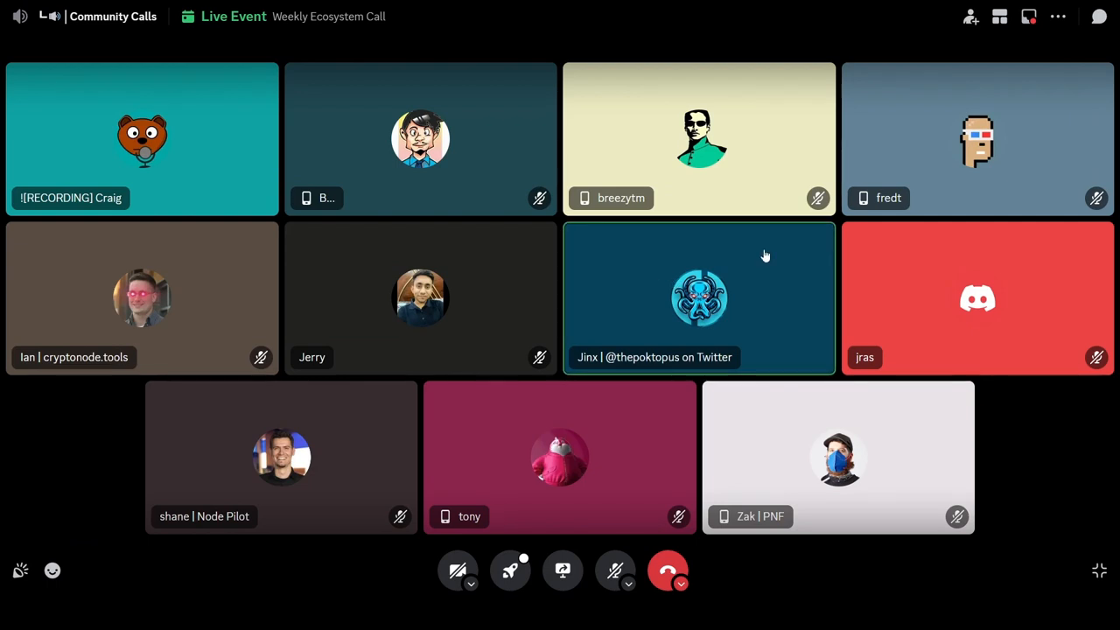
{"action": "mouse_move", "coordinate": [213, 170]}
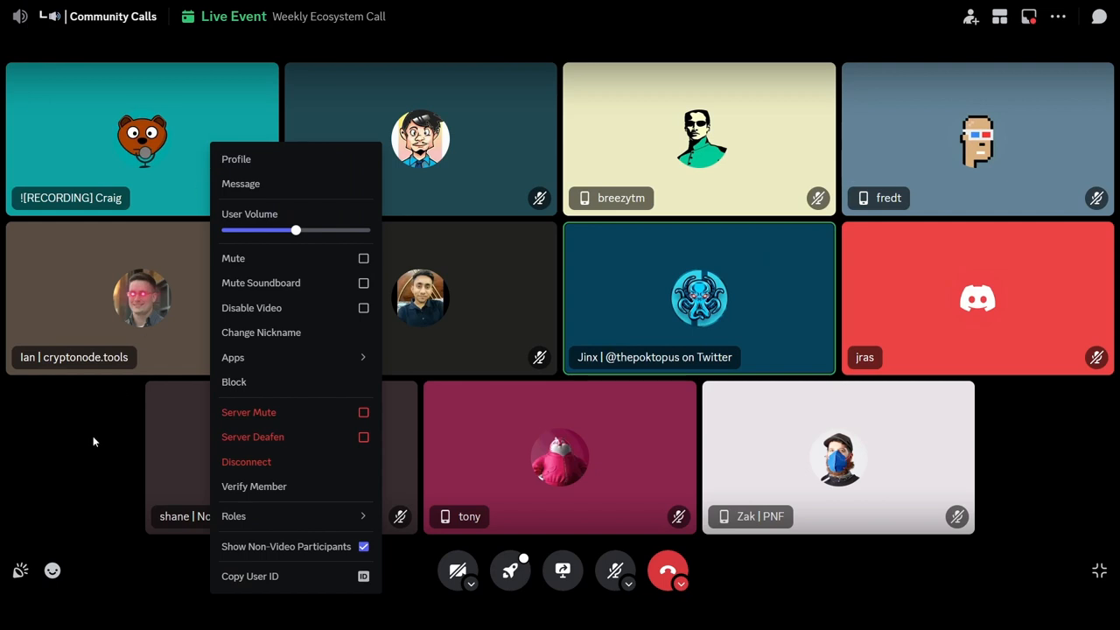
{"action": "left_click", "coordinate": [94, 441]}
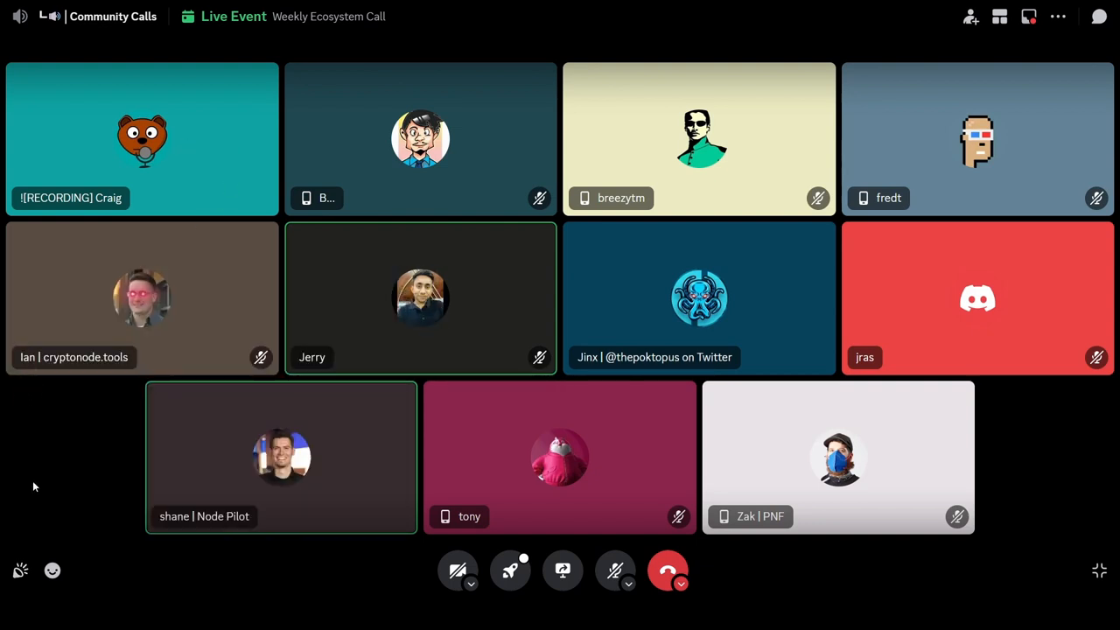
{"action": "left_click", "coordinate": [1099, 571]}
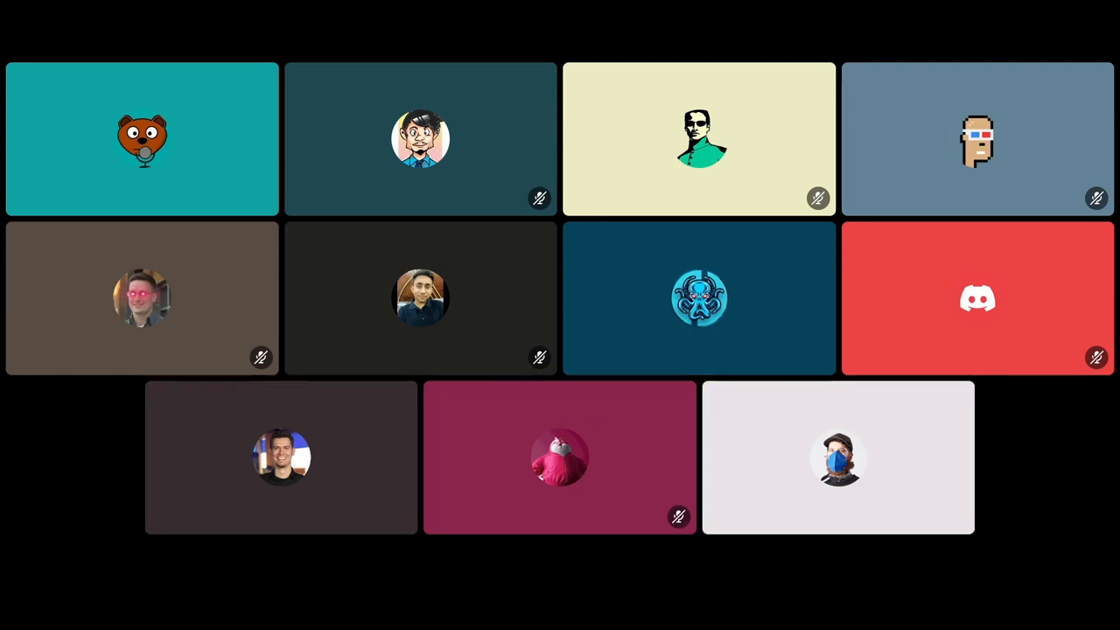
{"action": "mouse_move", "coordinate": [837, 456]}
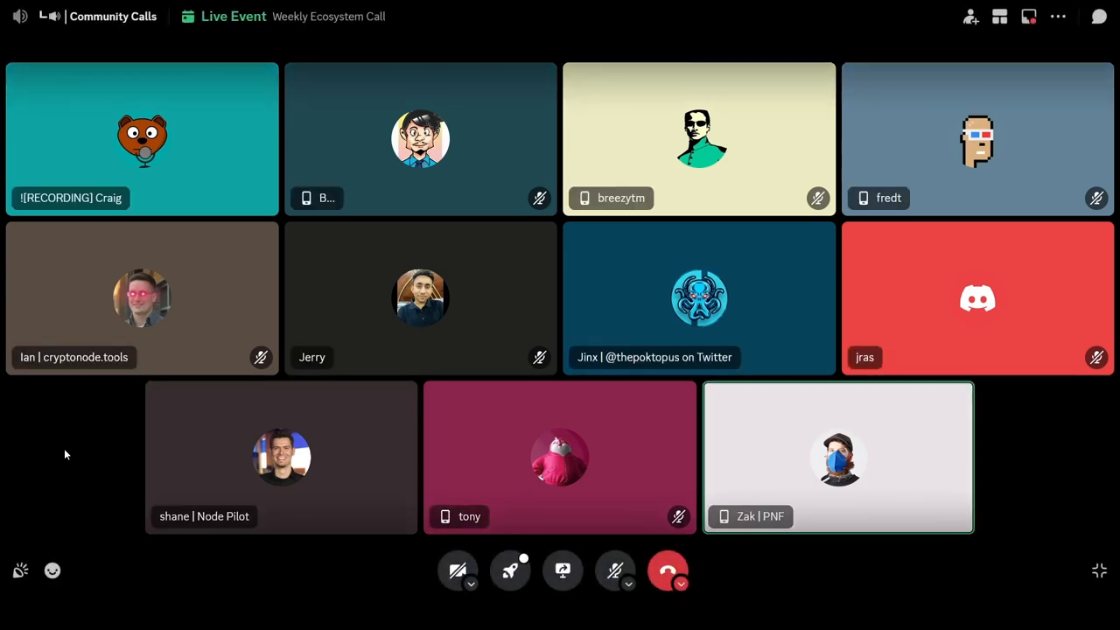
{"action": "left_click", "coordinate": [1098, 571]}
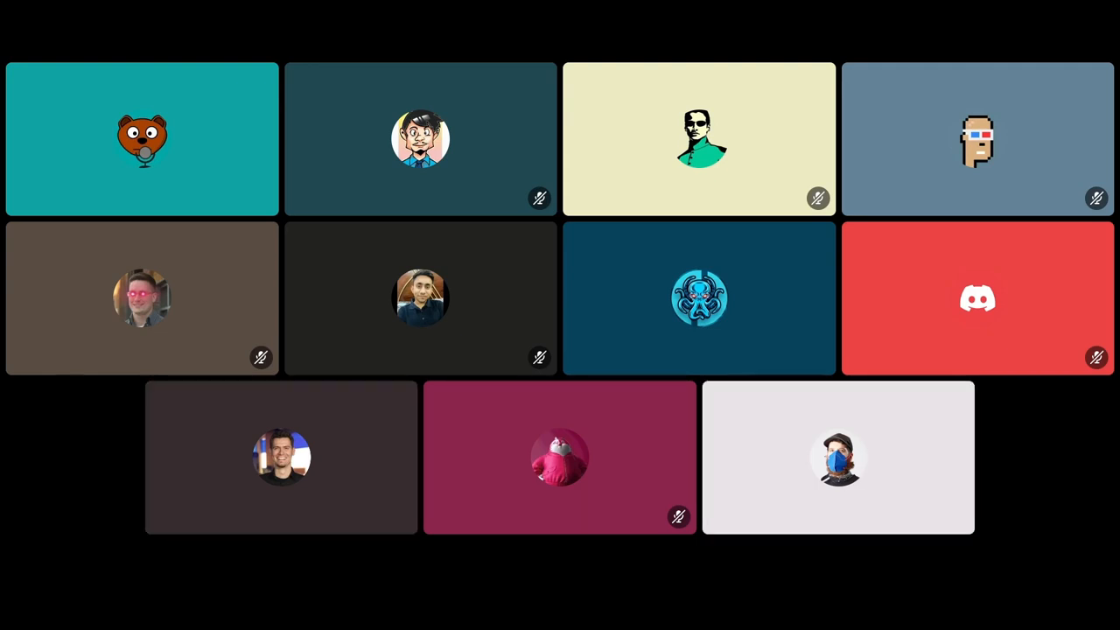
{"action": "mouse_move", "coordinate": [838, 456]}
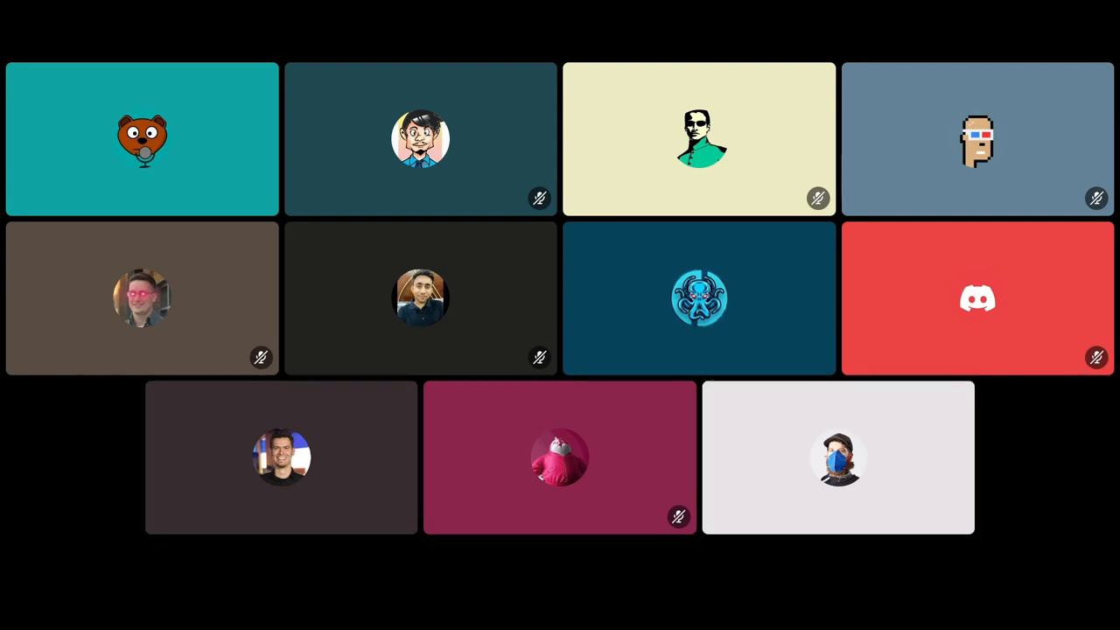
{"action": "mouse_move", "coordinate": [837, 458]}
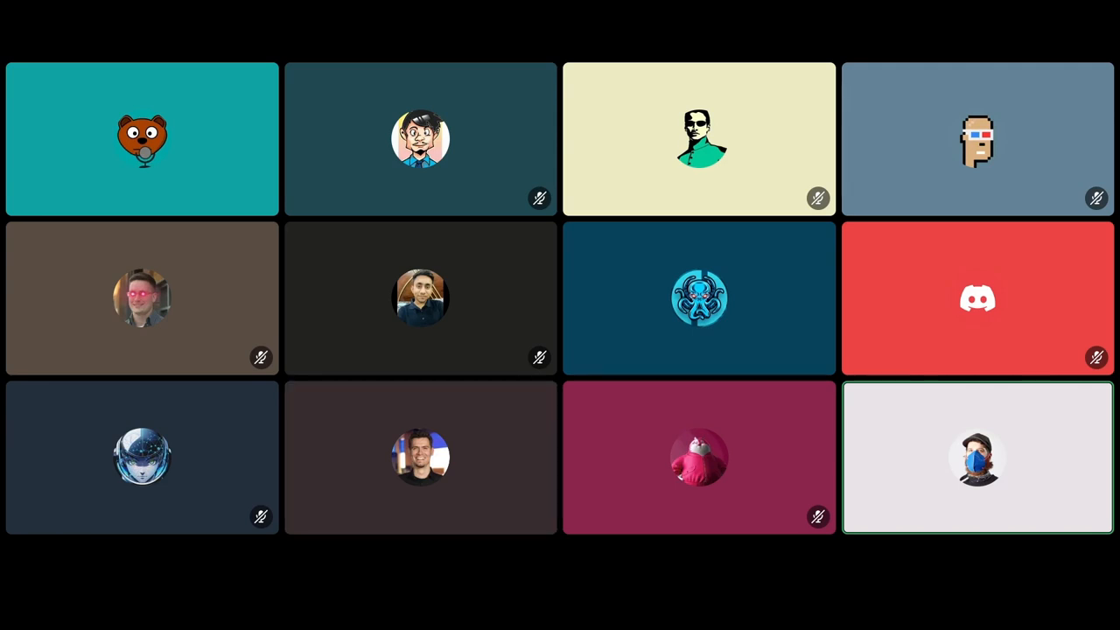
{"action": "mouse_move", "coordinate": [420, 456]}
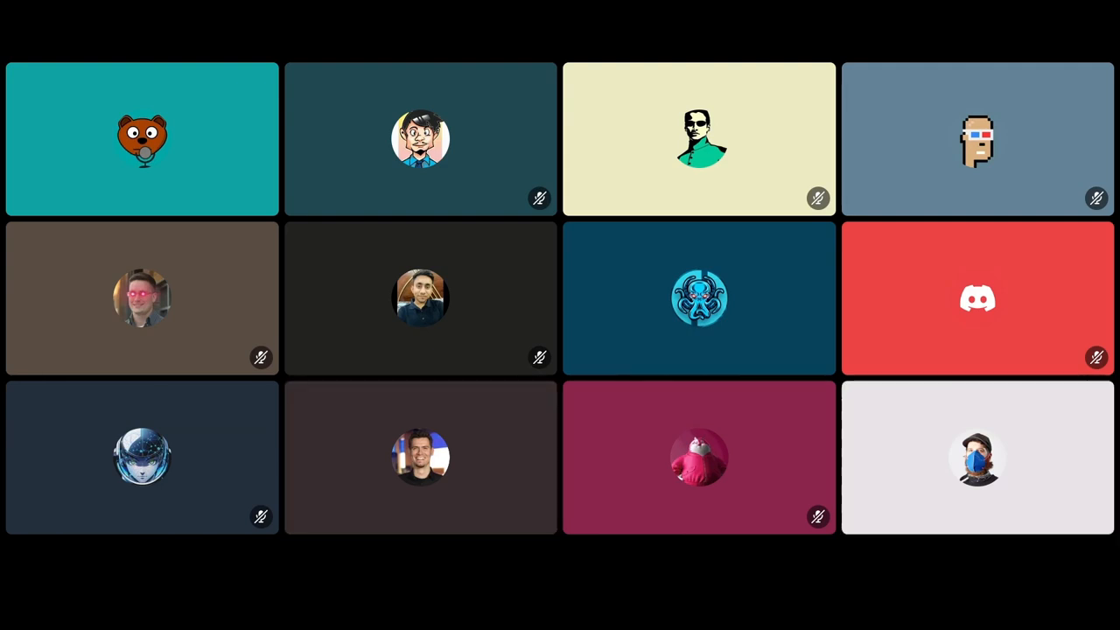
{"action": "mouse_move", "coordinate": [977, 457]}
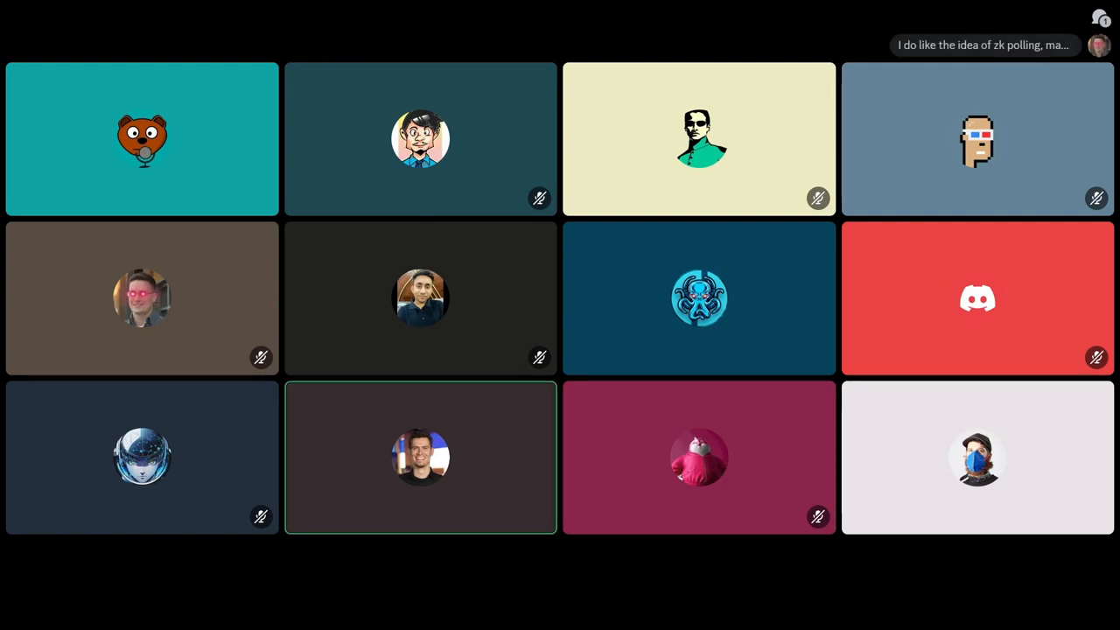
{"action": "mouse_move", "coordinate": [599, 162]}
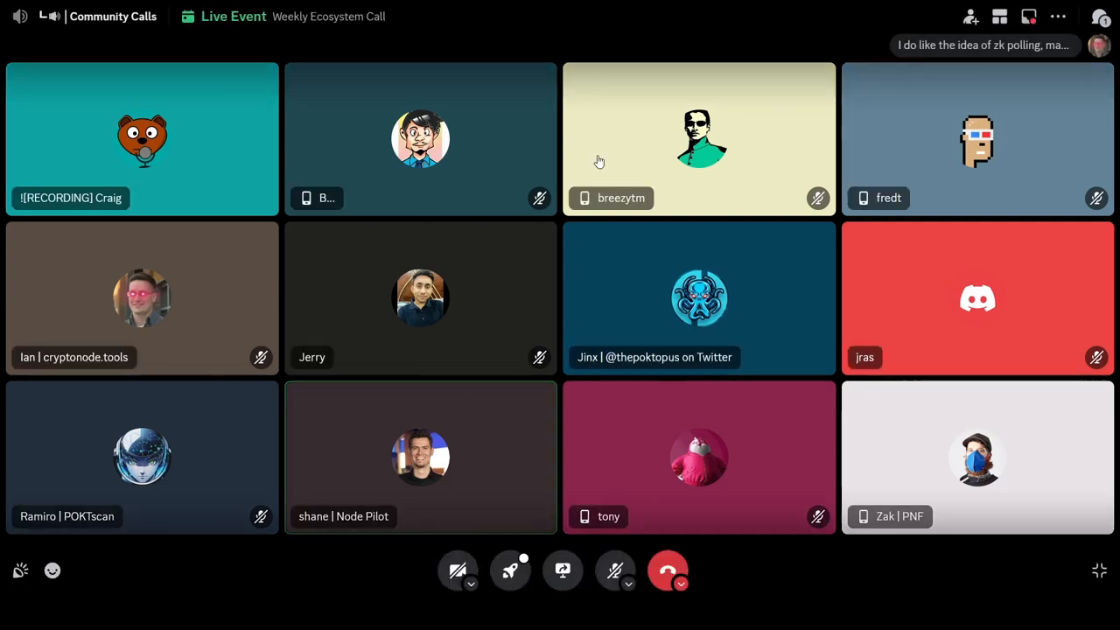
Step: Show the Community Calls chat panel beside the twelve-person call grid
{"action": "left_click", "coordinate": [1099, 16]}
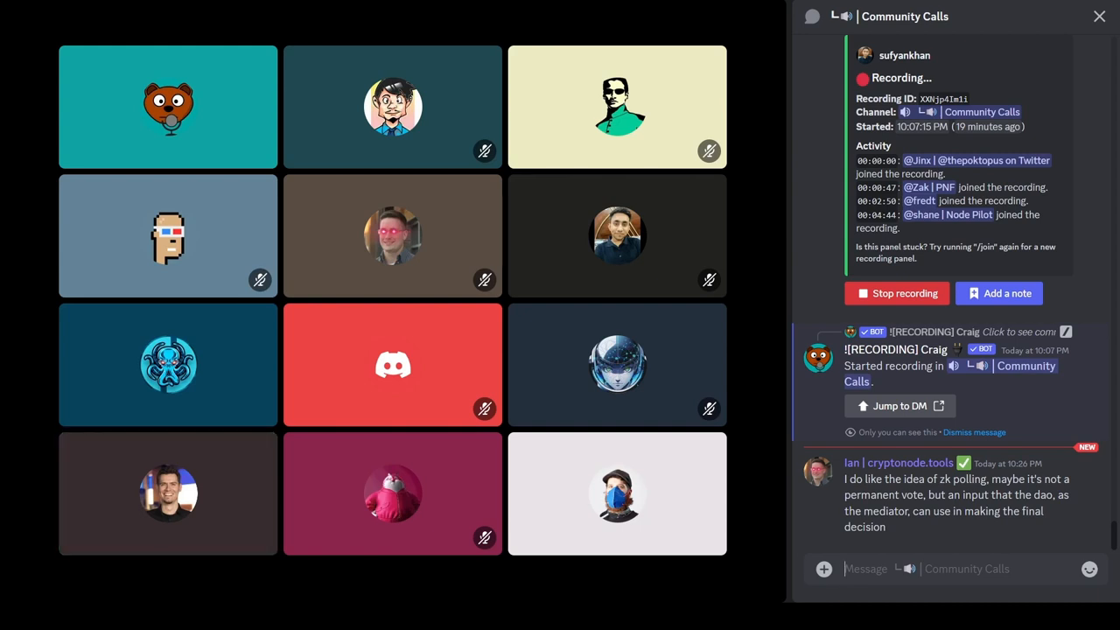
{"action": "left_click", "coordinate": [167, 492]}
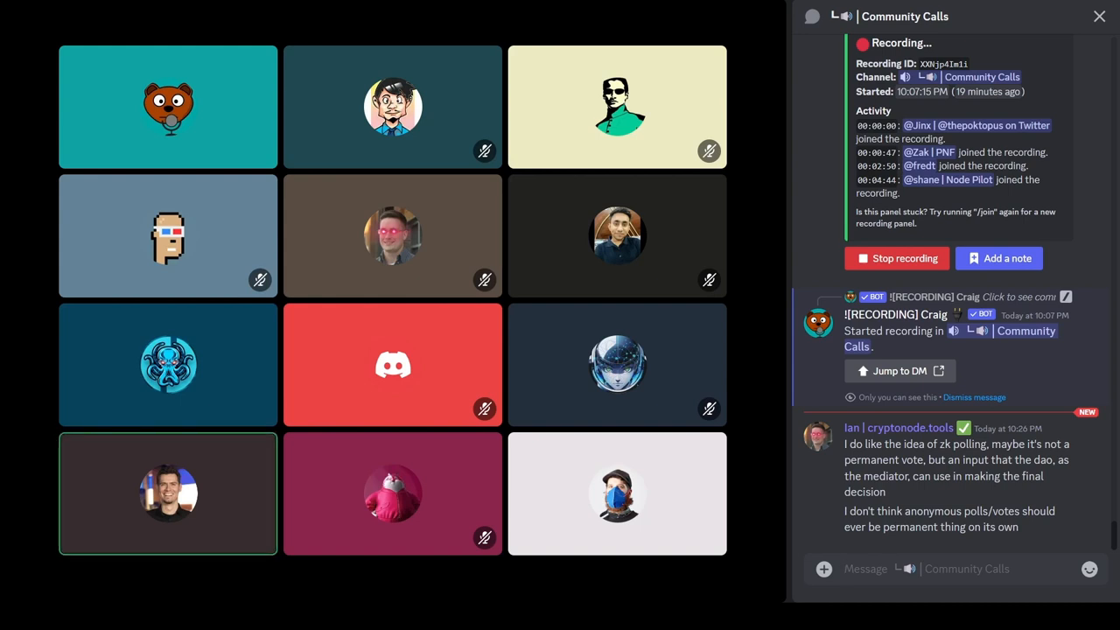
{"action": "scroll", "scroll_direction": "up", "scroll_amount": 3}
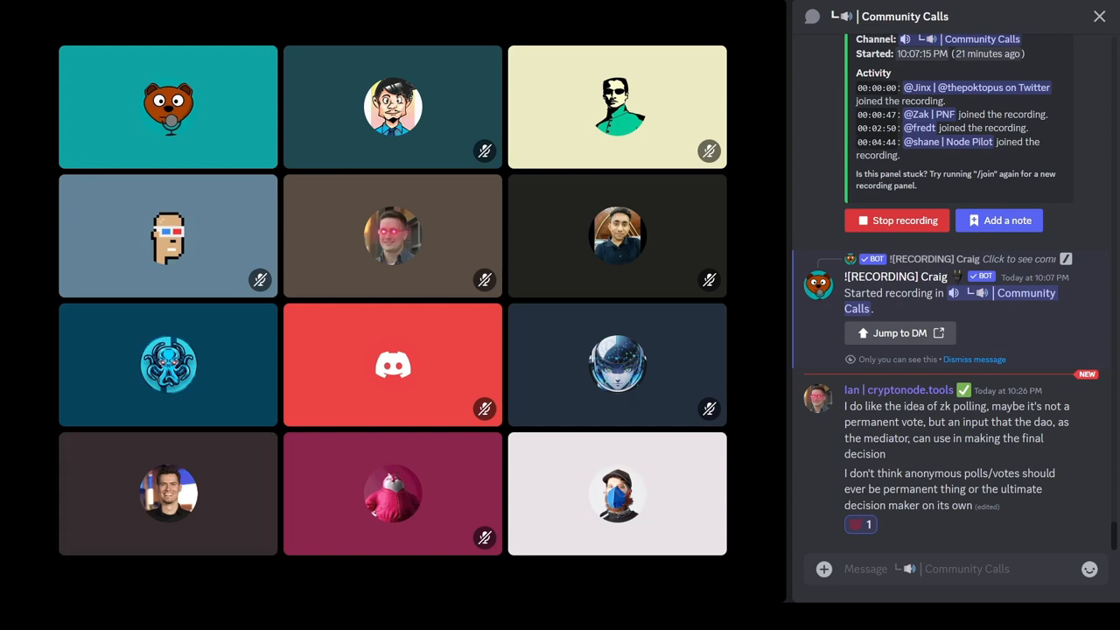
{"action": "left_click", "coordinate": [616, 493]}
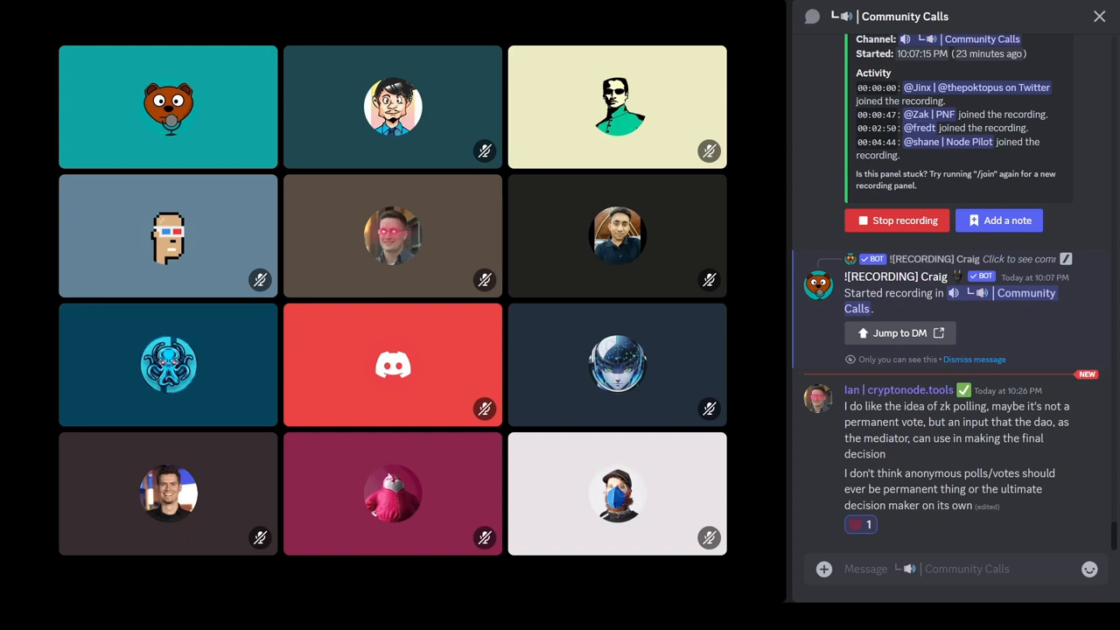
{"action": "mouse_move", "coordinate": [617, 493]}
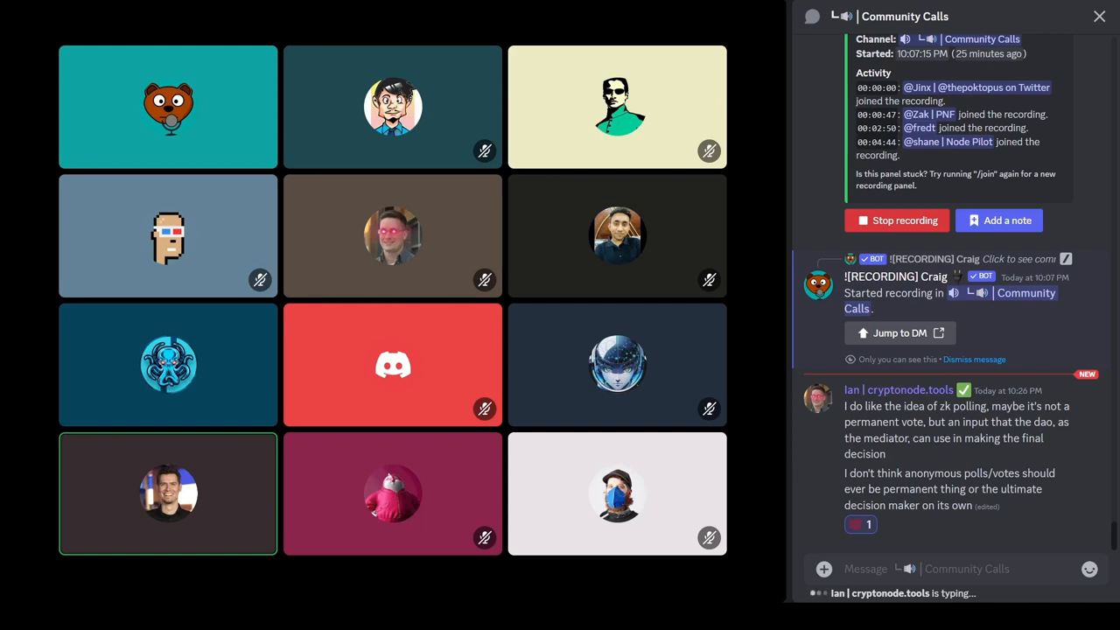
{"action": "scroll", "scroll_direction": "down", "scroll_amount": 3}
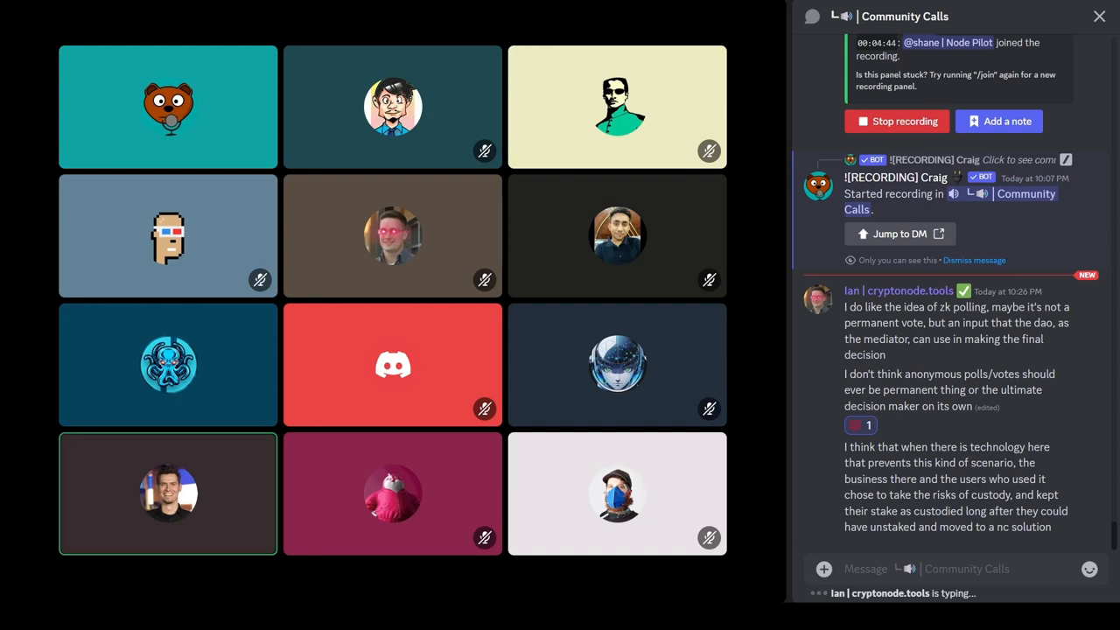
{"action": "scroll", "scroll_direction": "down", "scroll_amount": 3}
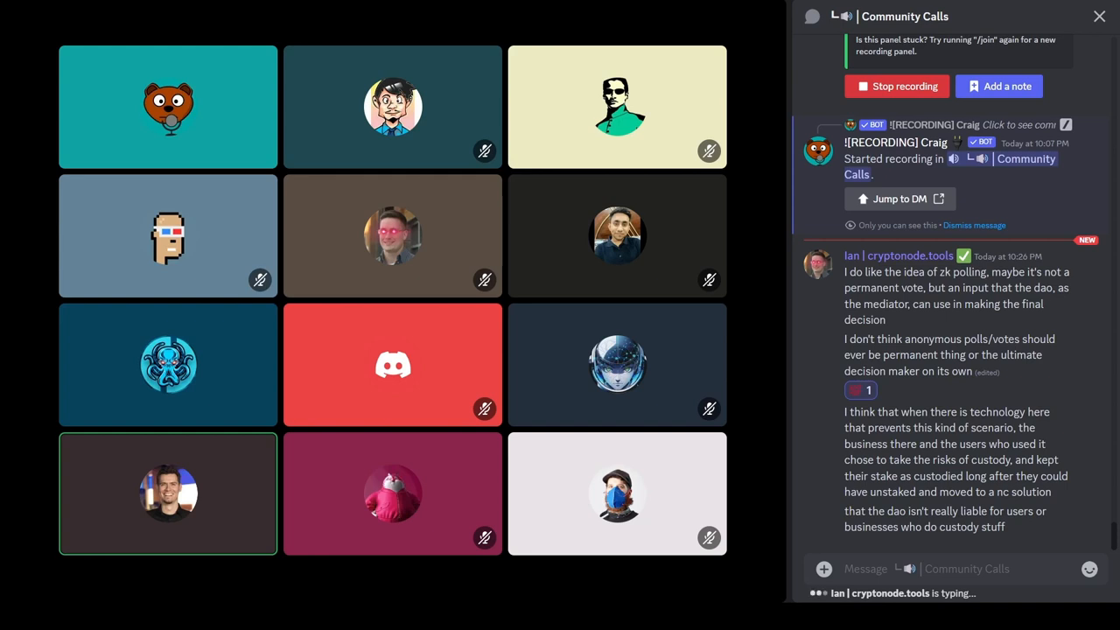
{"action": "scroll", "scroll_direction": "down", "scroll_amount": 3}
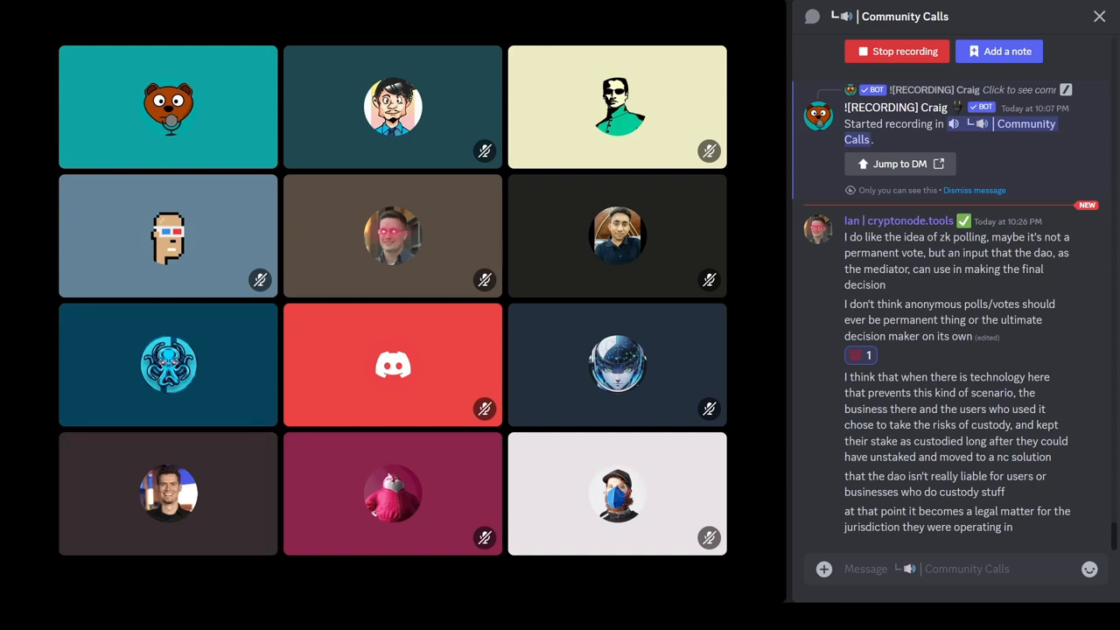
{"action": "left_click", "coordinate": [167, 492]}
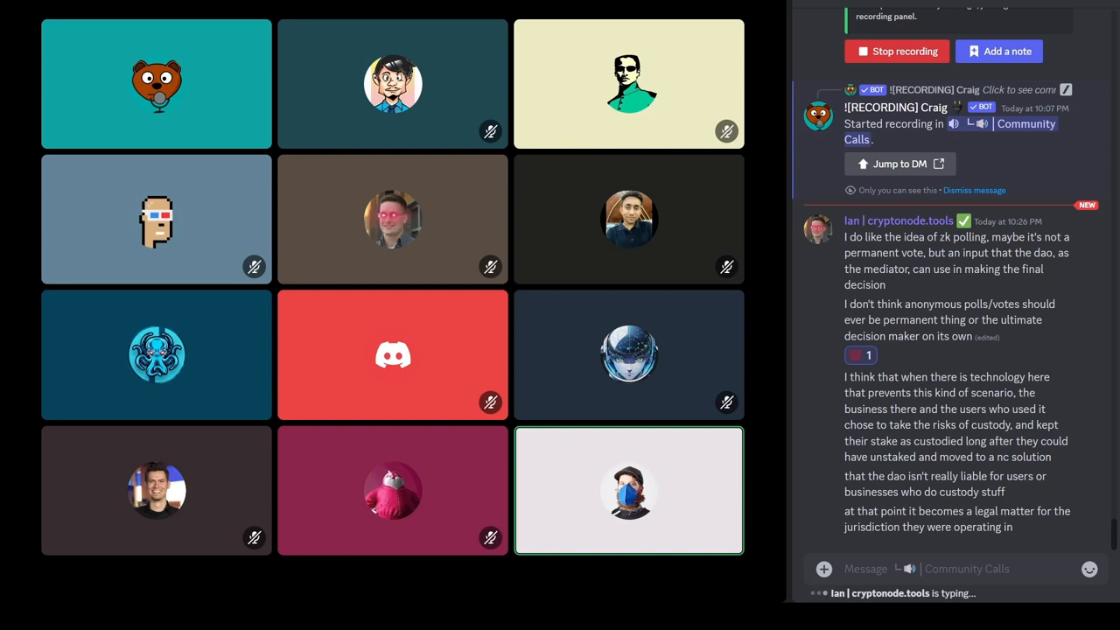
Step: Scroll down the Community Calls chat to the DAO message and node-domains file
{"action": "scroll", "scroll_direction": "down", "scroll_amount": 3}
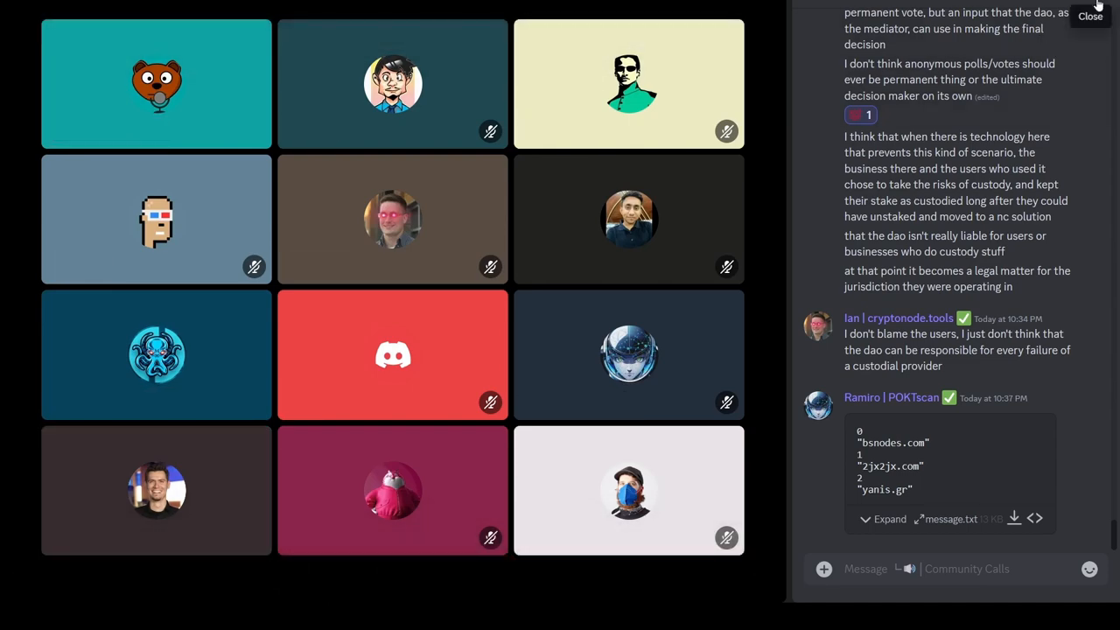
Step: Close the chat panel so twelve participant tiles fill the screen
{"action": "left_click", "coordinate": [1090, 16]}
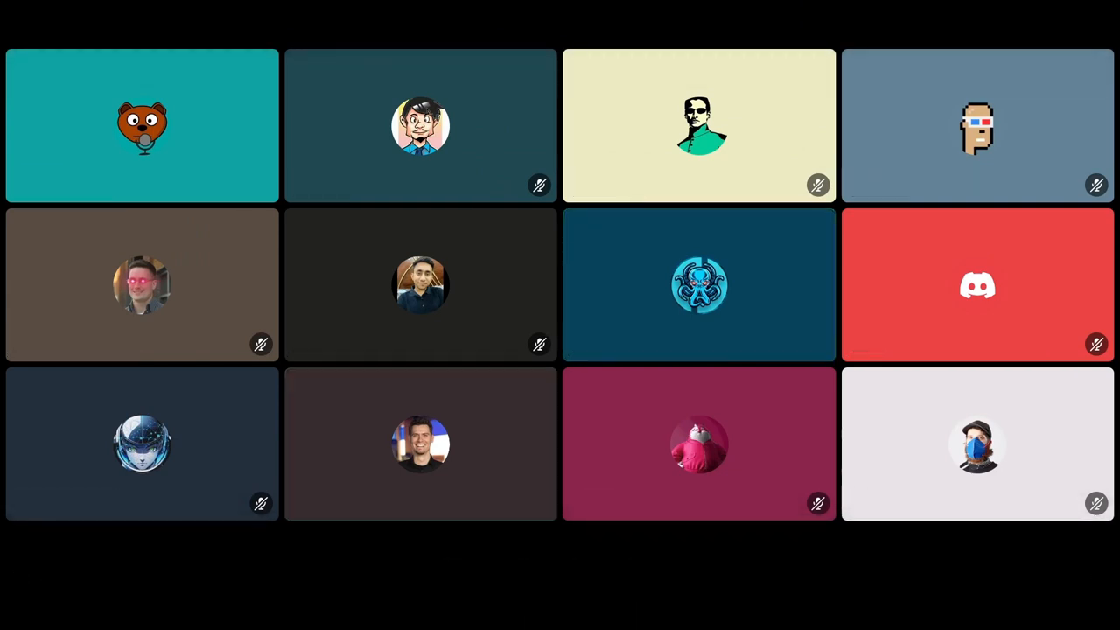
{"action": "mouse_move", "coordinate": [420, 443]}
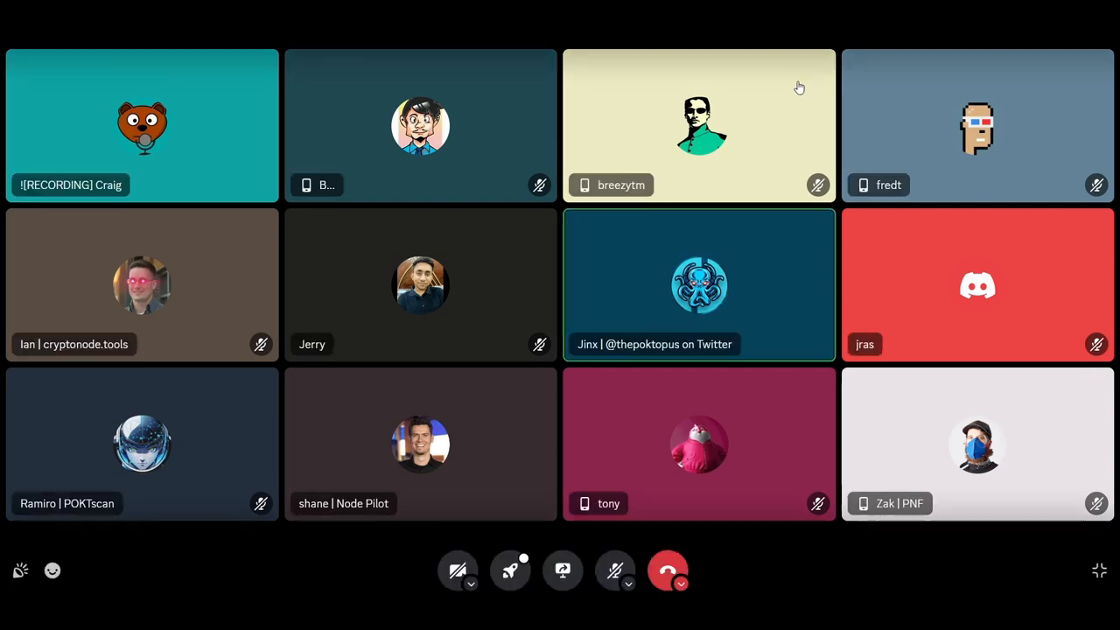
{"action": "mouse_move", "coordinate": [92, 537]}
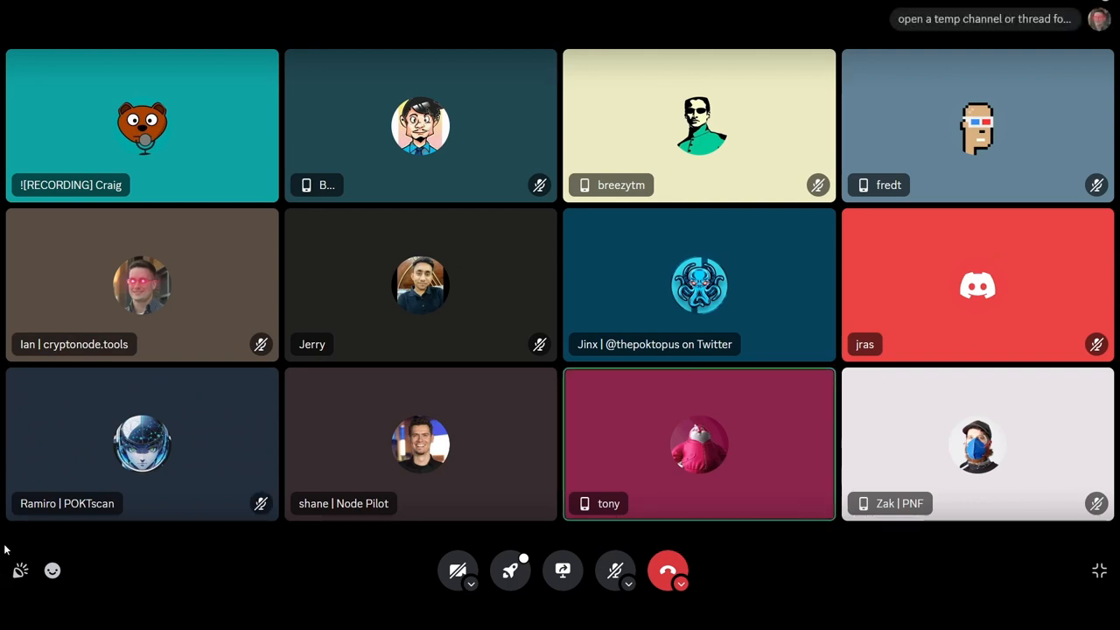
{"action": "mouse_move", "coordinate": [98, 589]}
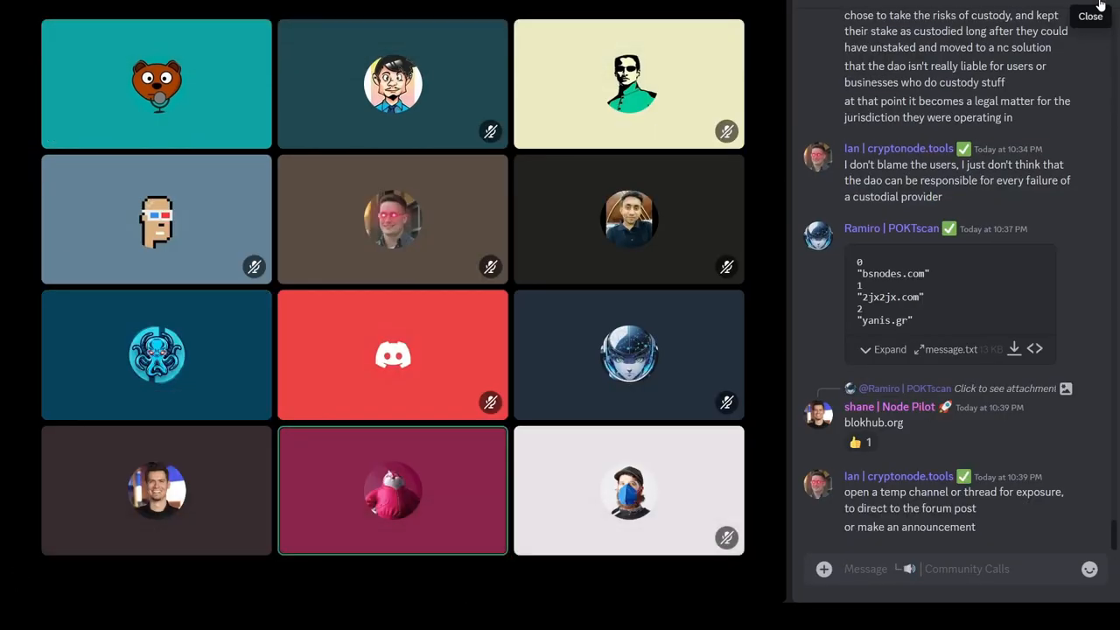
{"action": "mouse_move", "coordinate": [962, 244]}
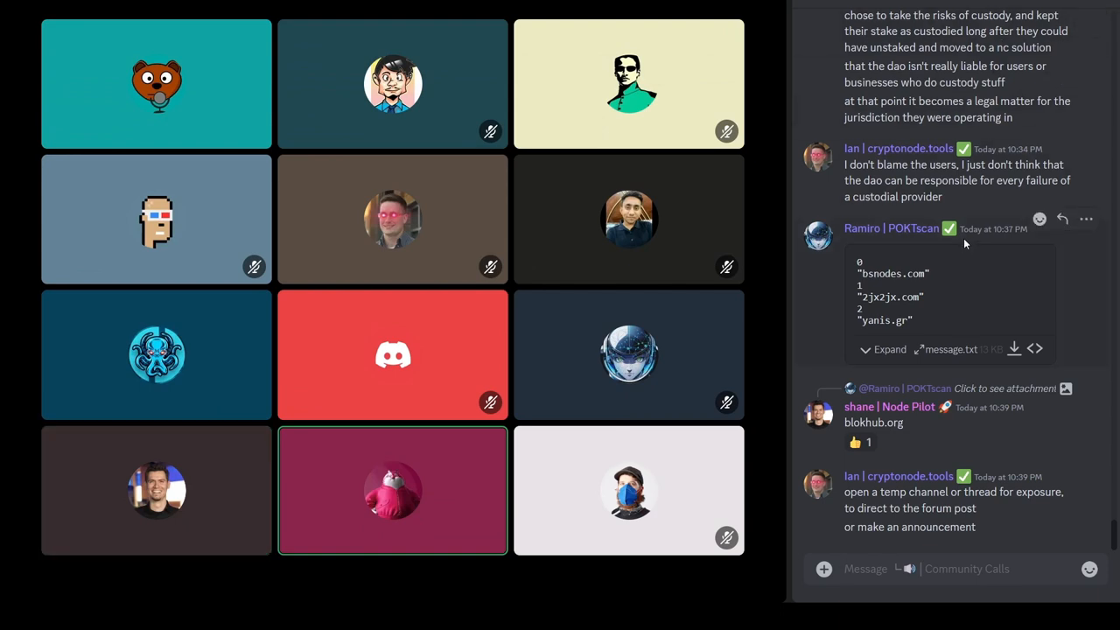
Step: Expand the message.txt domain list, scroll through it, then collapse it
{"action": "left_click", "coordinate": [883, 349]}
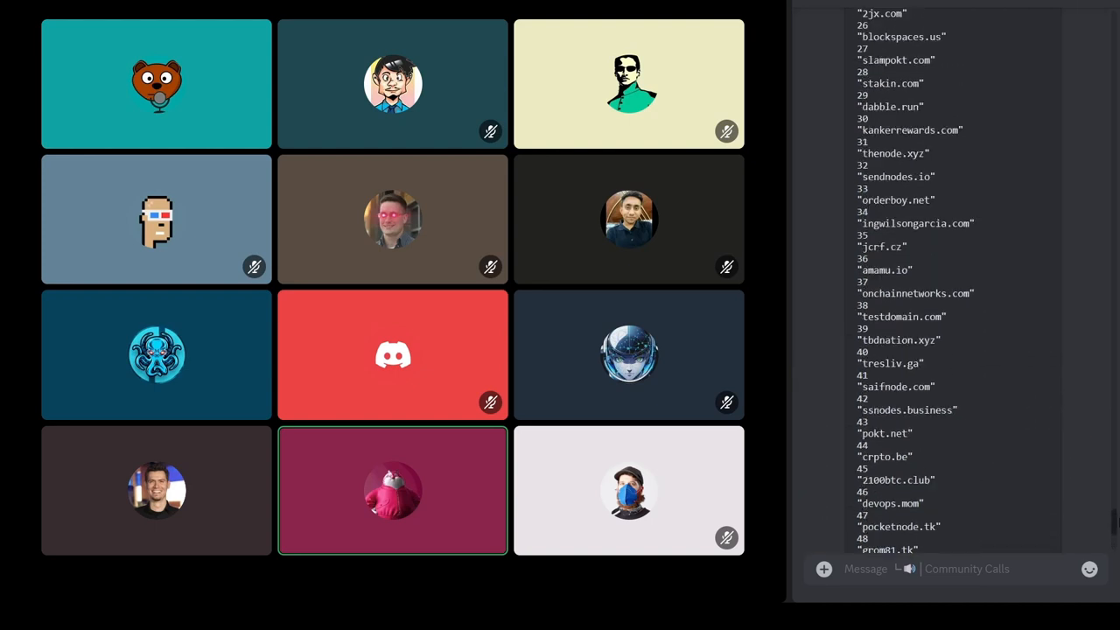
{"action": "scroll", "scroll_direction": "up", "scroll_amount": 3}
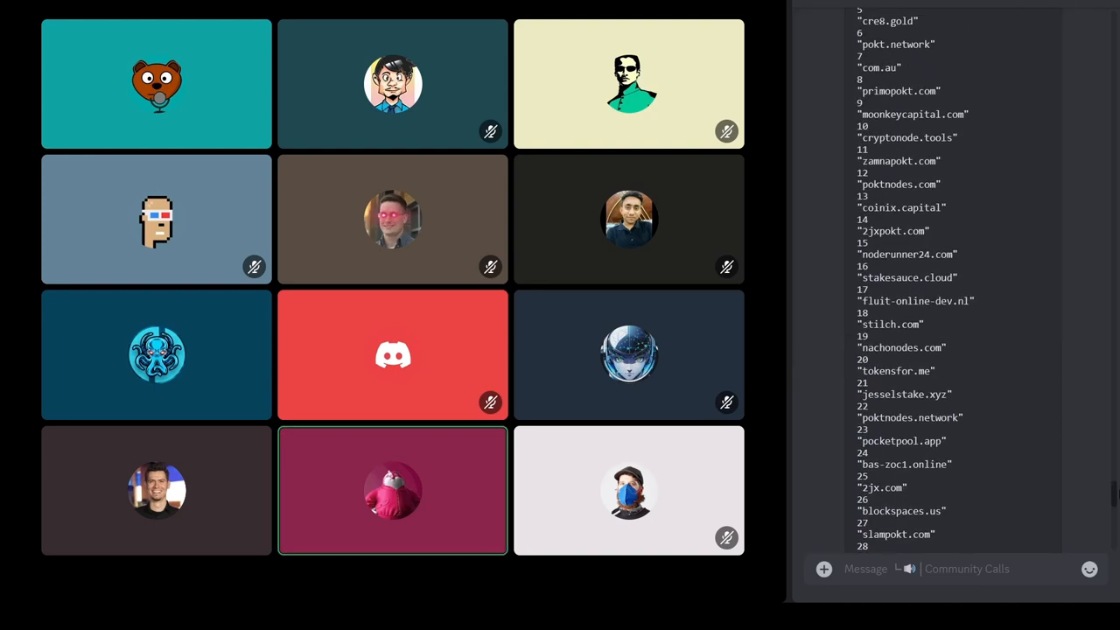
{"action": "scroll", "scroll_direction": "up", "scroll_amount": 3}
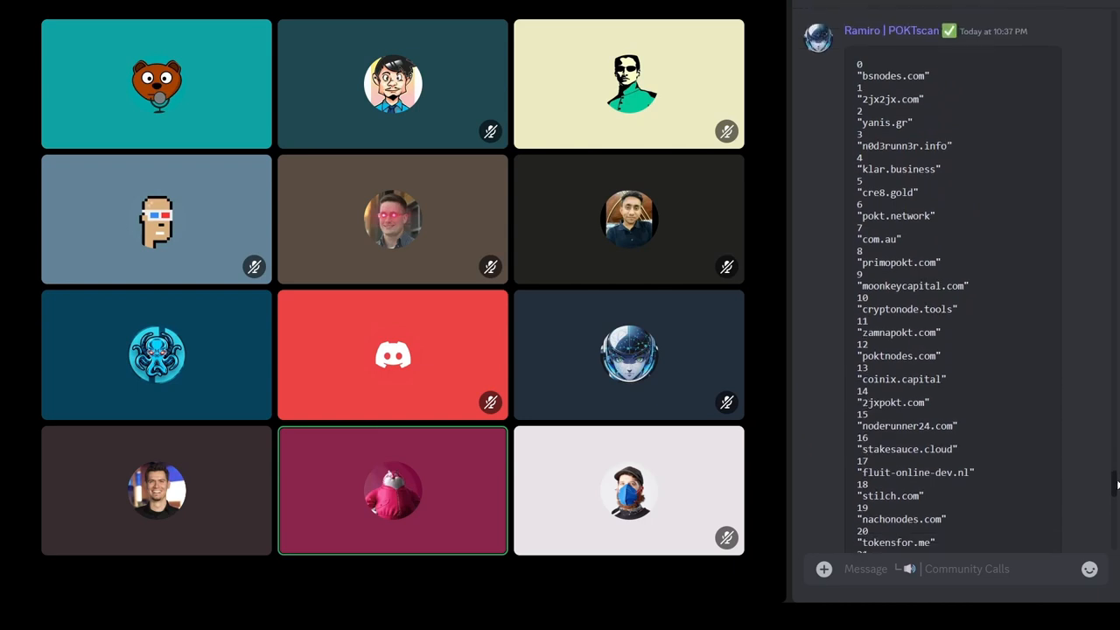
{"action": "scroll", "scroll_direction": "down", "scroll_amount": 3}
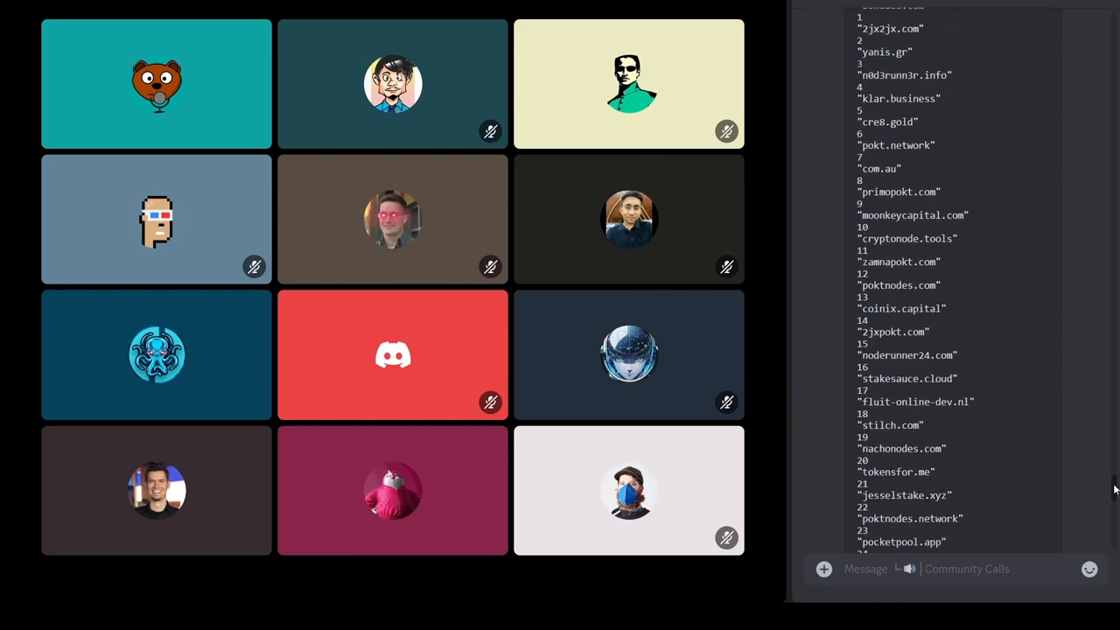
{"action": "scroll", "scroll_direction": "down", "scroll_amount": 3}
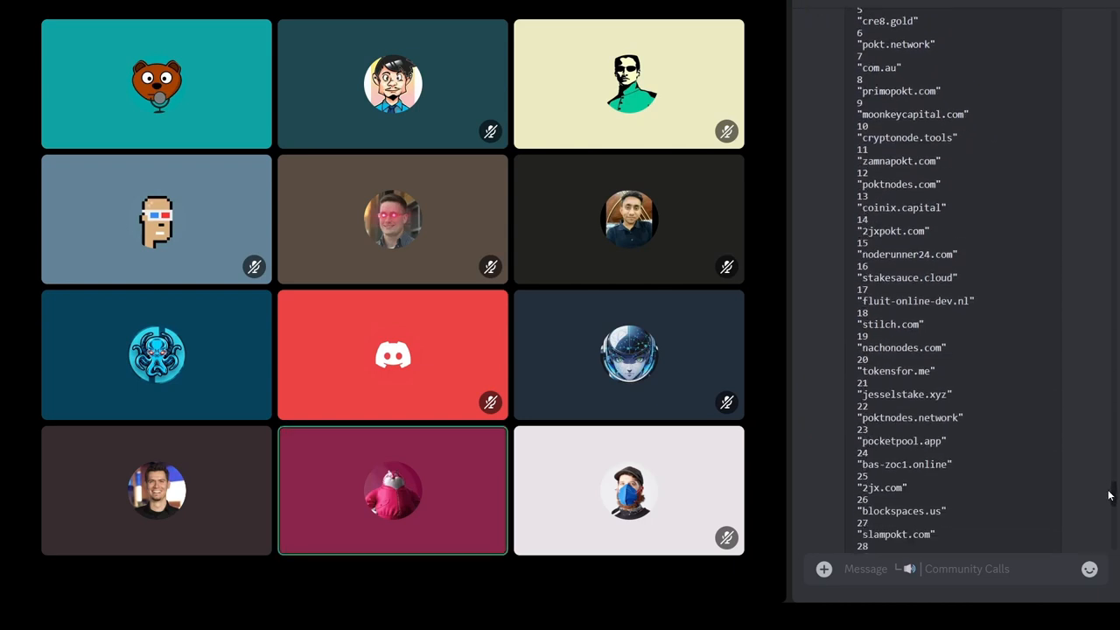
{"action": "scroll", "scroll_direction": "down", "scroll_amount": 3}
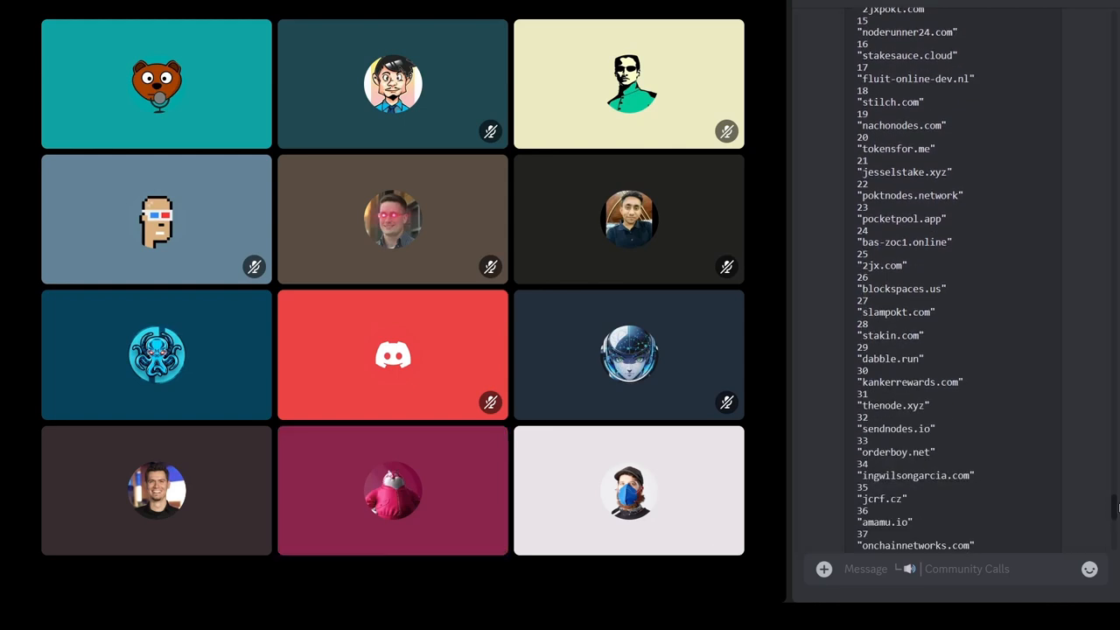
{"action": "scroll", "scroll_direction": "down", "scroll_amount": 3}
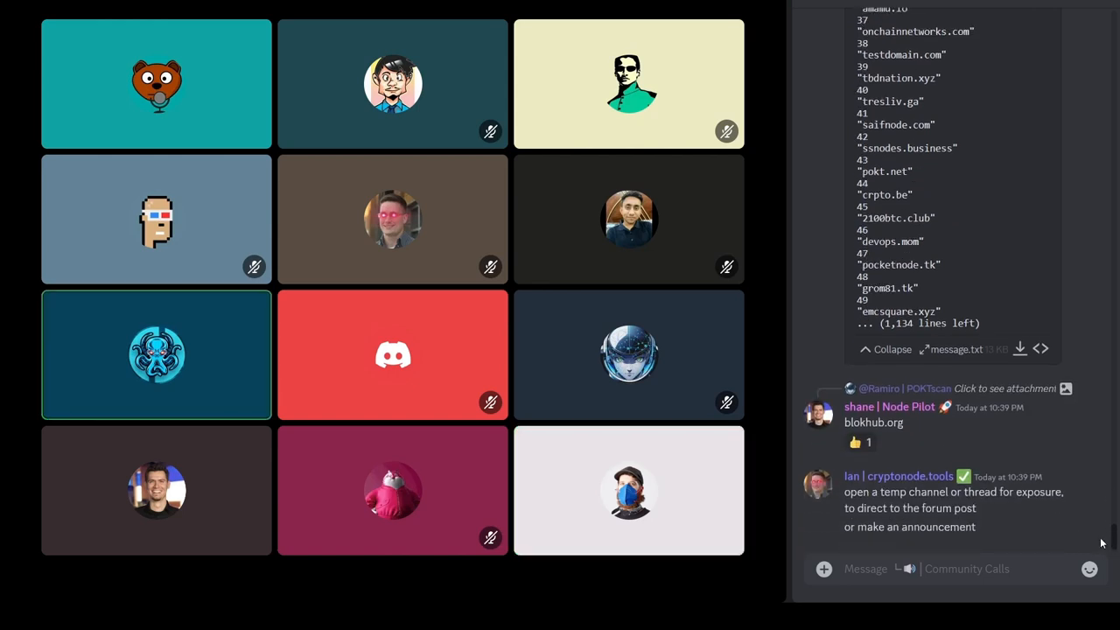
{"action": "left_click", "coordinate": [891, 348]}
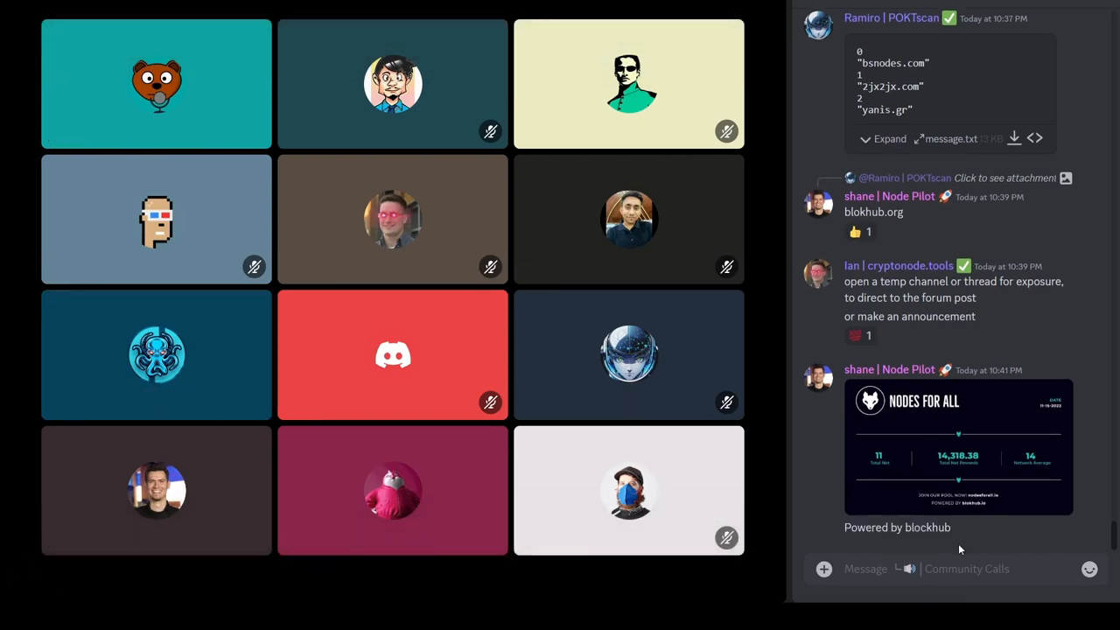
Step: Click the call grid to reveal participant name tags and the control bar
{"action": "left_click", "coordinate": [957, 446]}
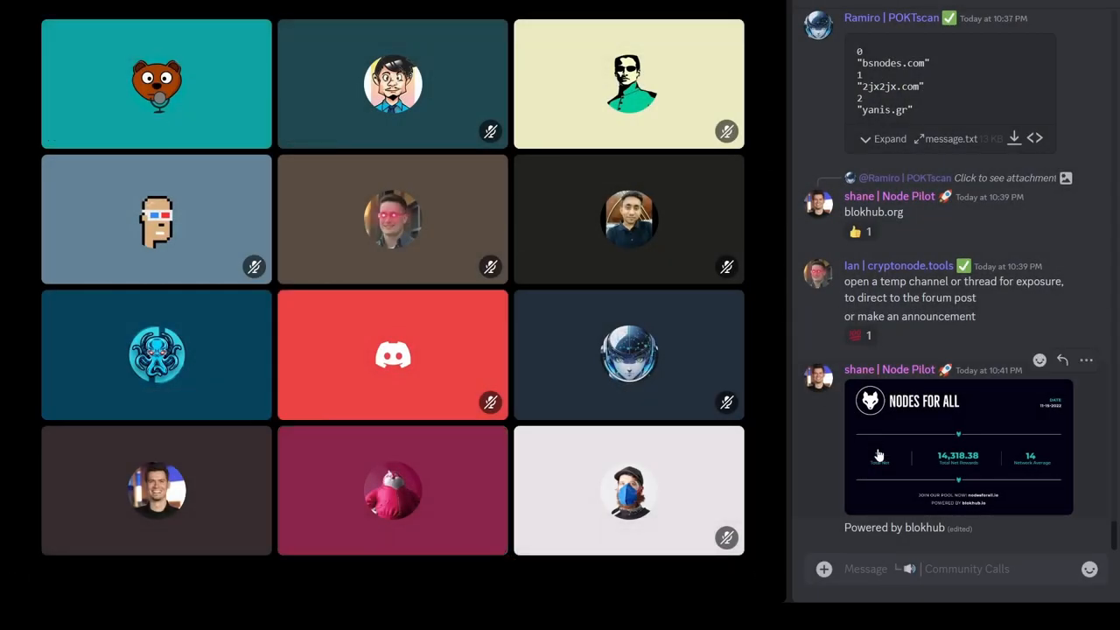
{"action": "left_click", "coordinate": [958, 446]}
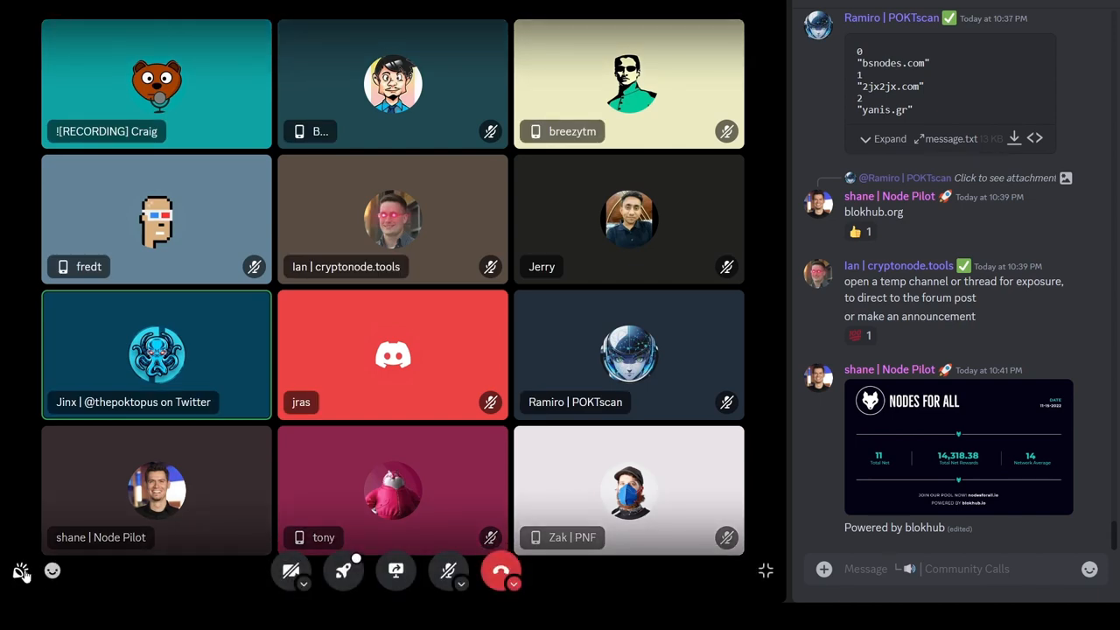
{"action": "mouse_move", "coordinate": [112, 584]}
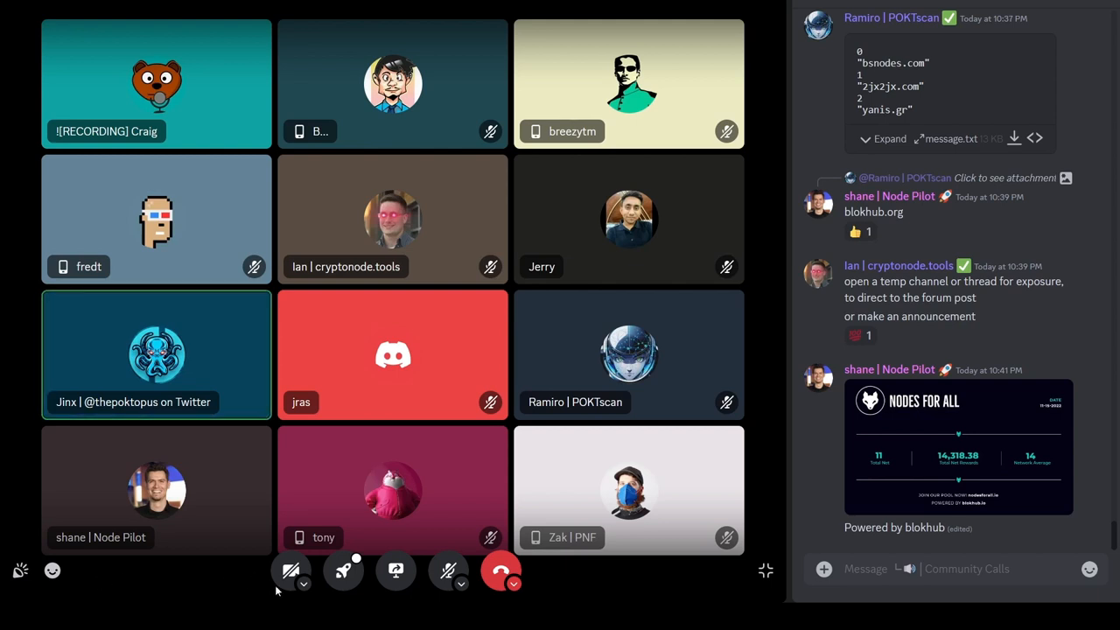
{"action": "mouse_move", "coordinate": [292, 571]}
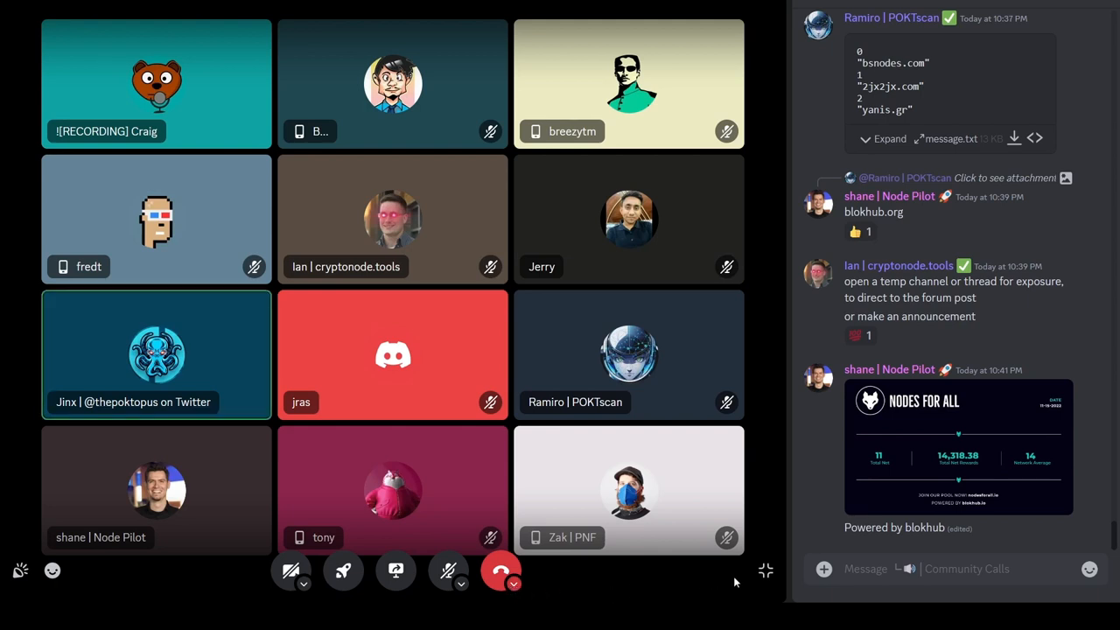
{"action": "mouse_move", "coordinate": [38, 536]}
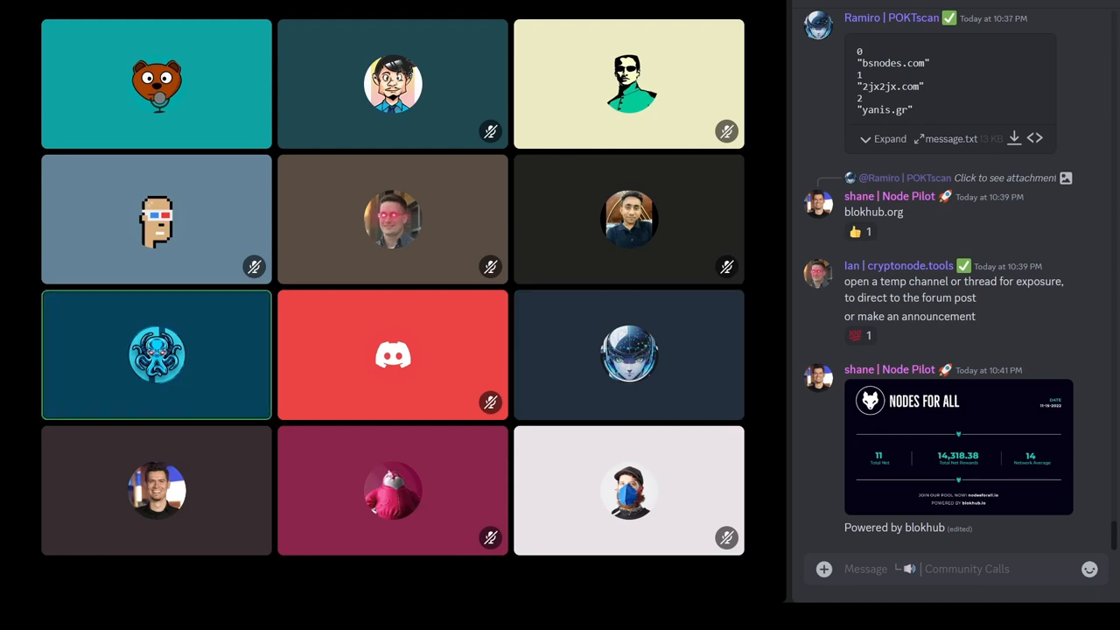
Step: Open the soundboard and play the 'golf clap' Discord sound to the call
{"action": "left_click", "coordinate": [20, 571]}
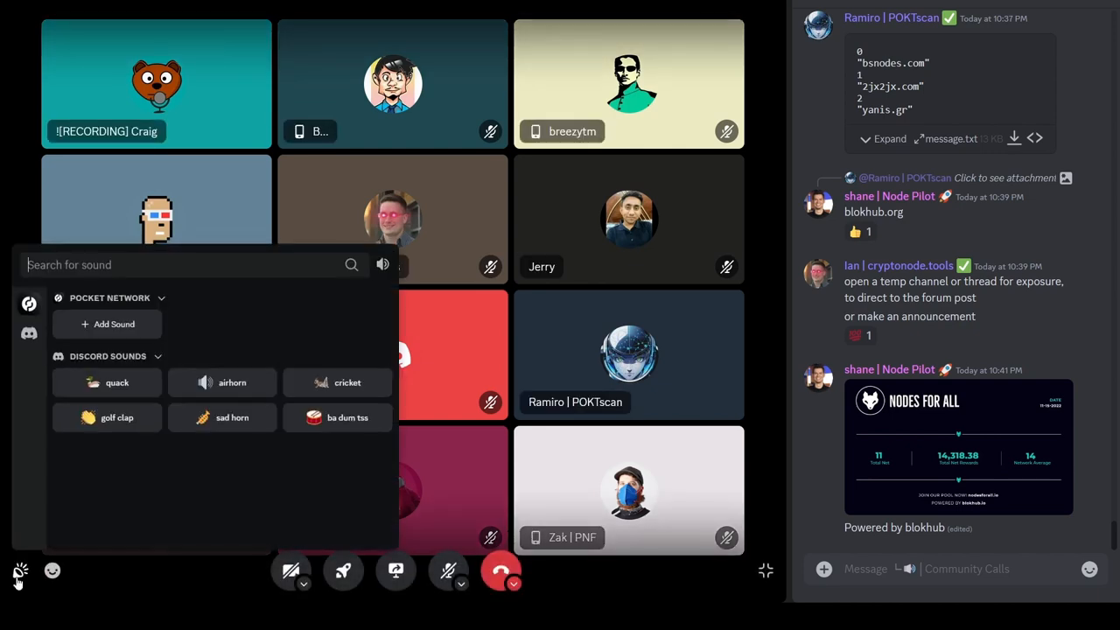
{"action": "left_click", "coordinate": [106, 417]}
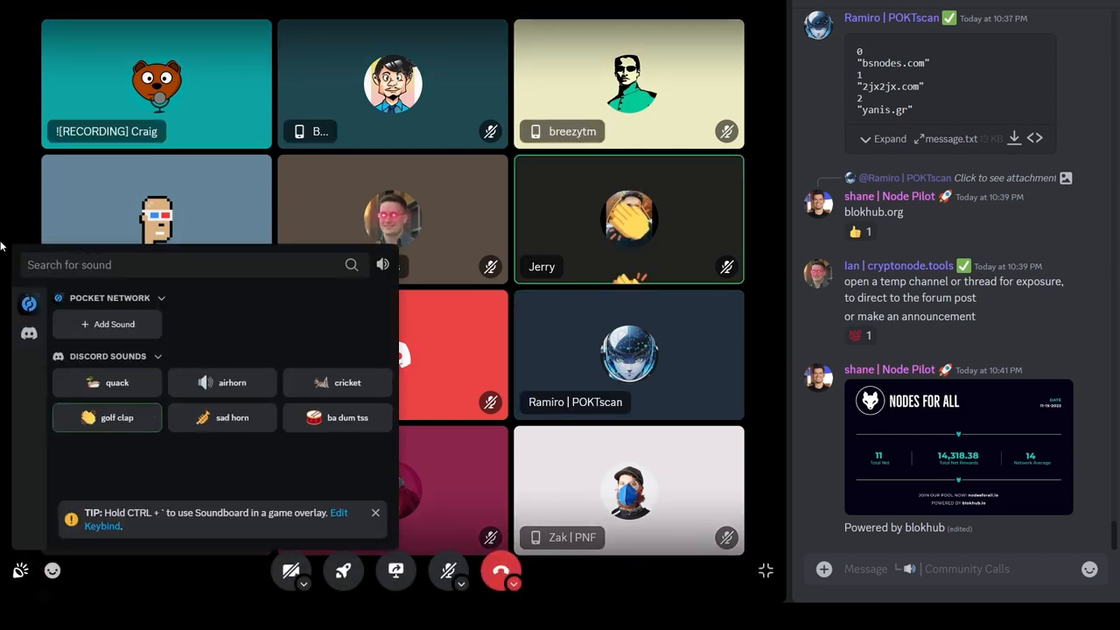